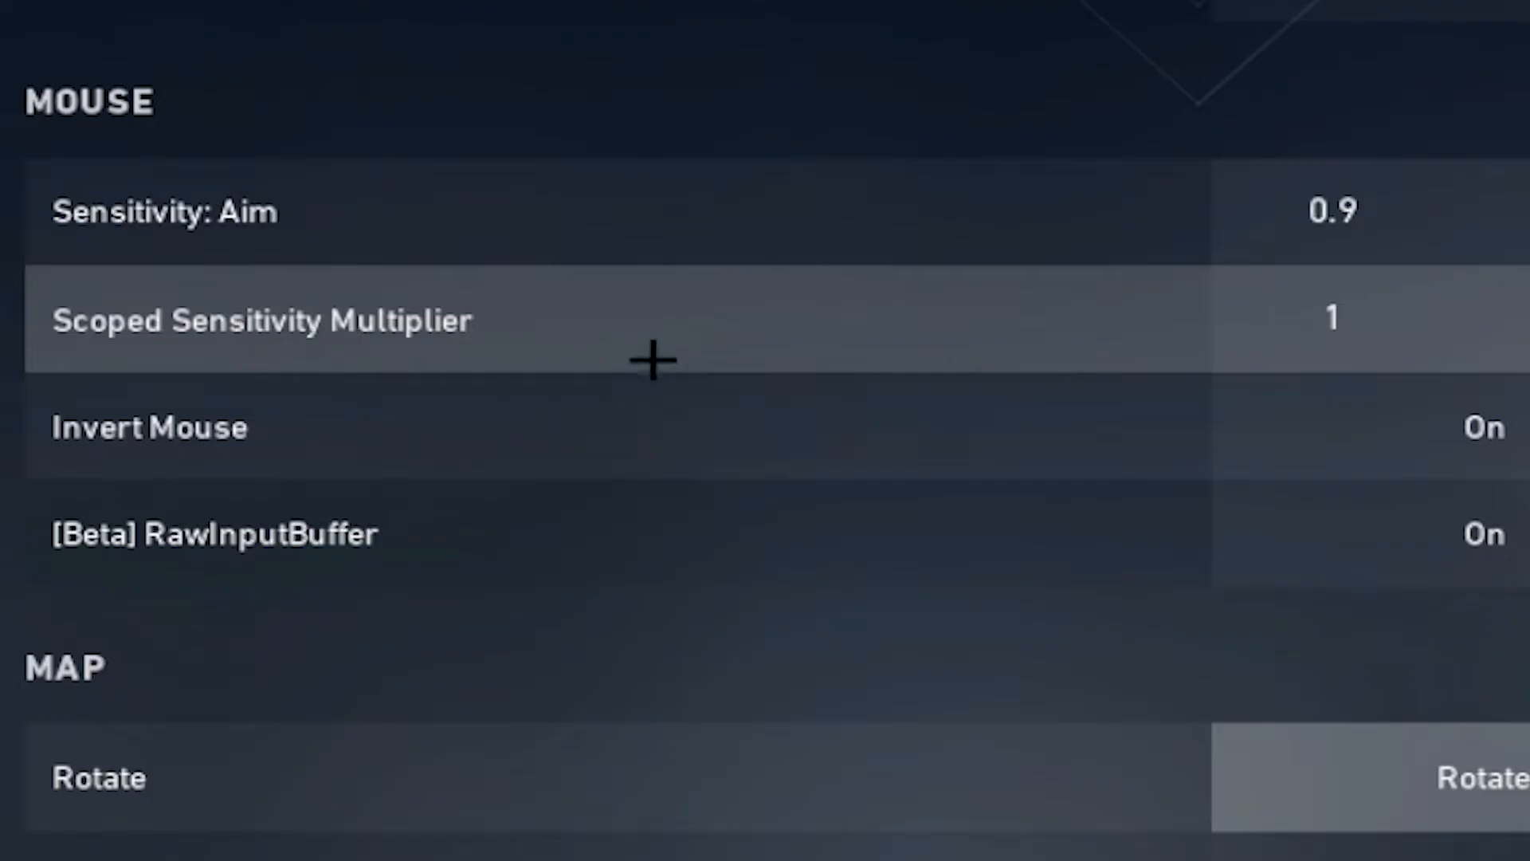
# Step: Scroll down through the General settings to review the remaining options
pyautogui.scroll(-3)
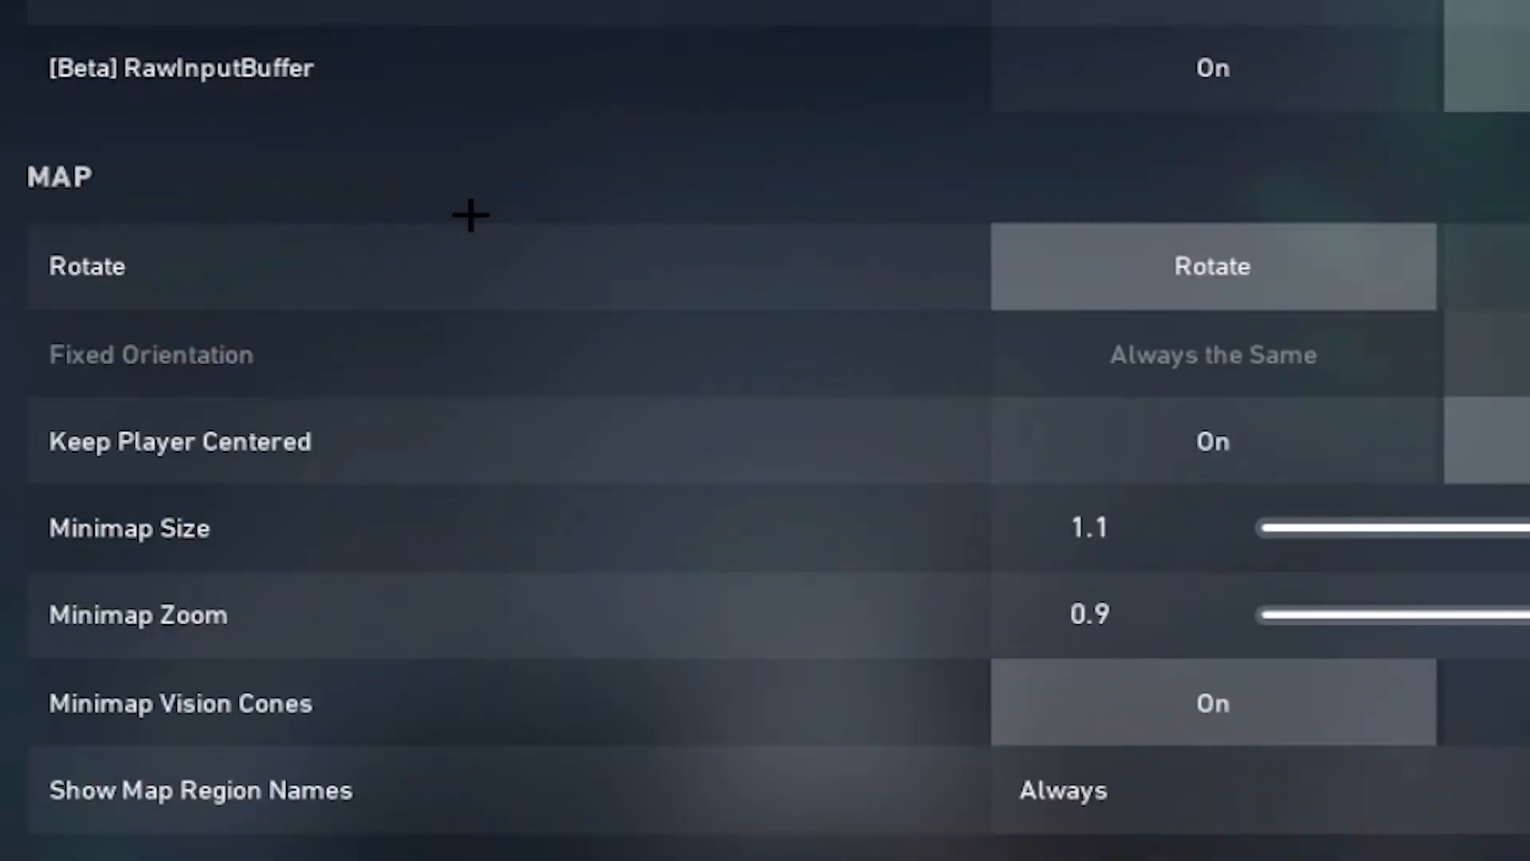
pyautogui.scroll(-3)
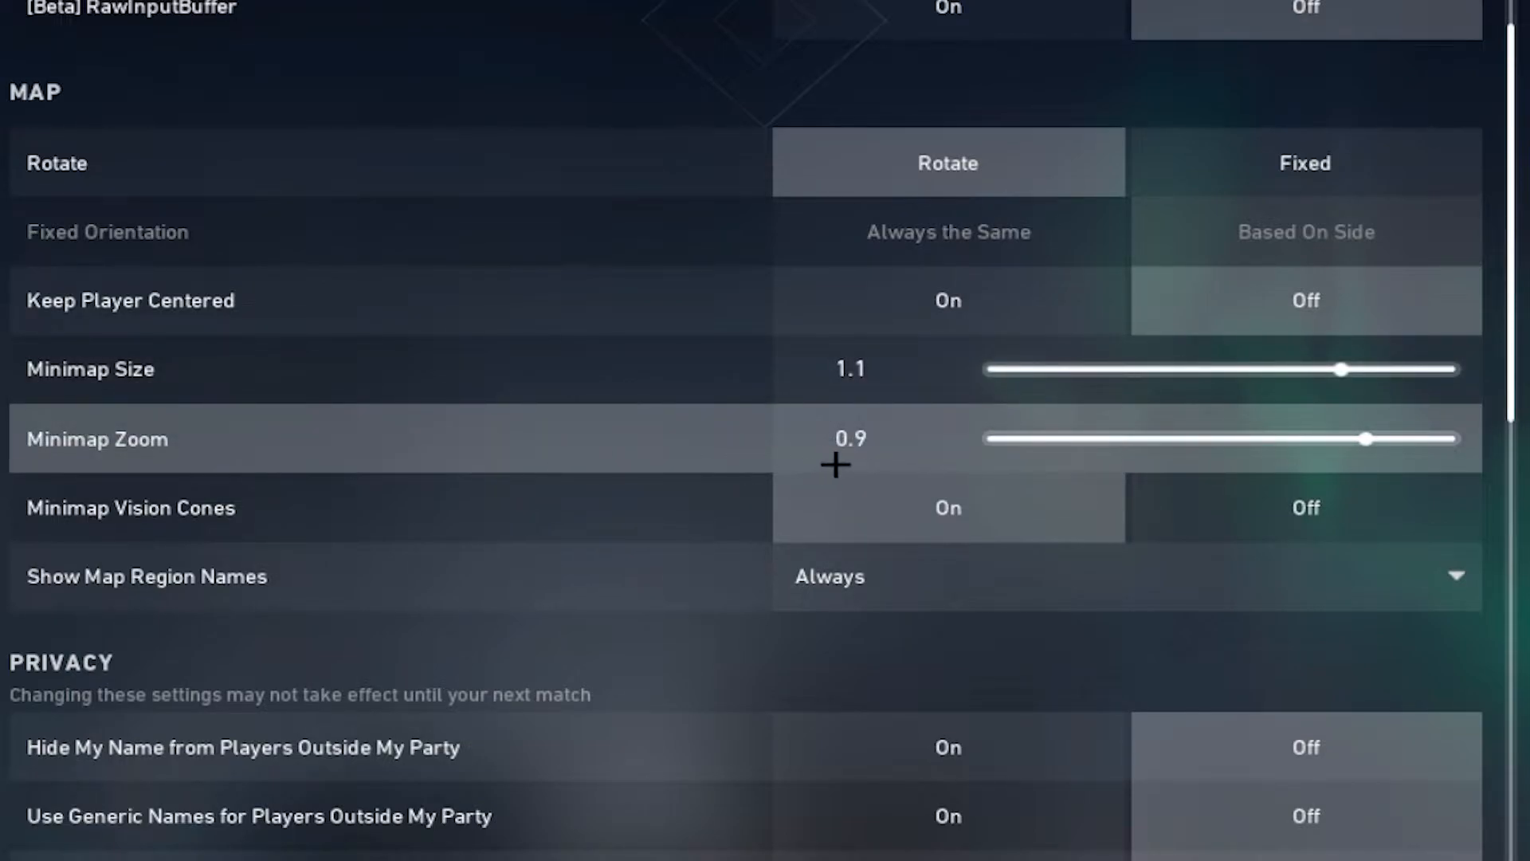
pyautogui.scroll(-3)
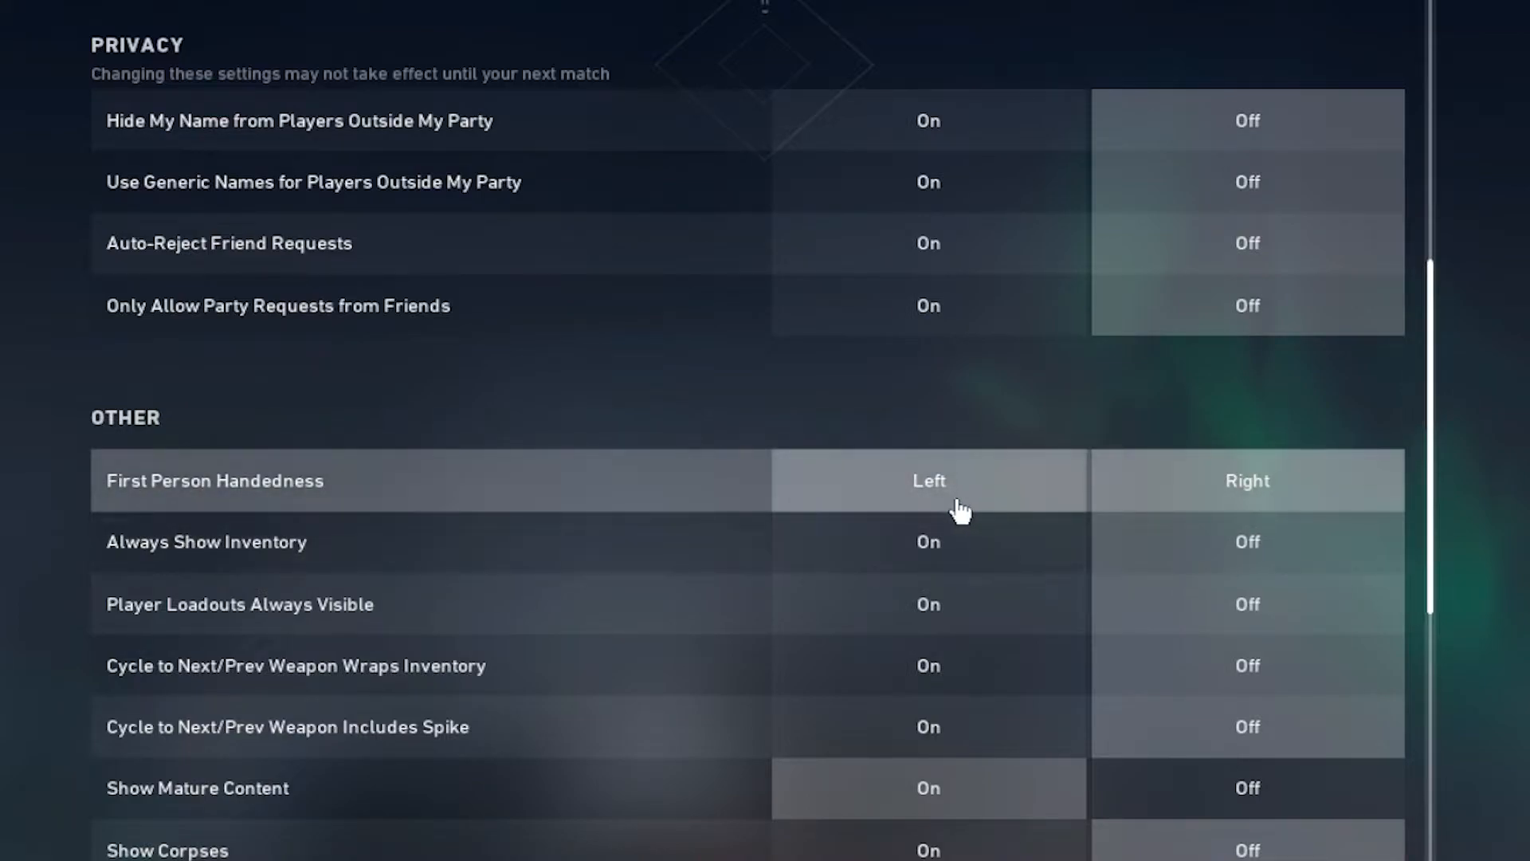
pyautogui.scroll(-3)
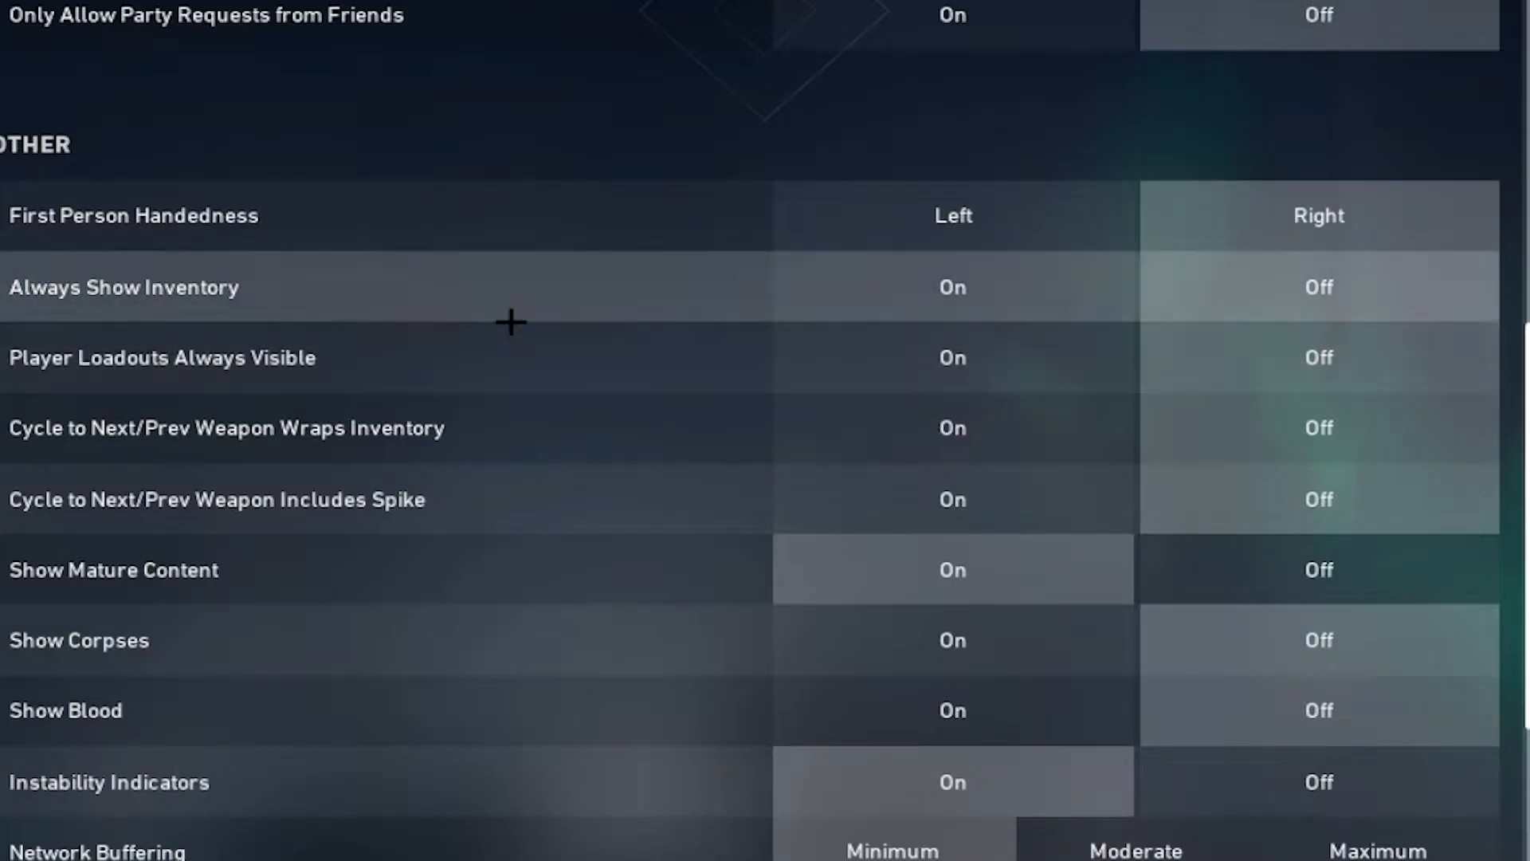
pyautogui.scroll(-3)
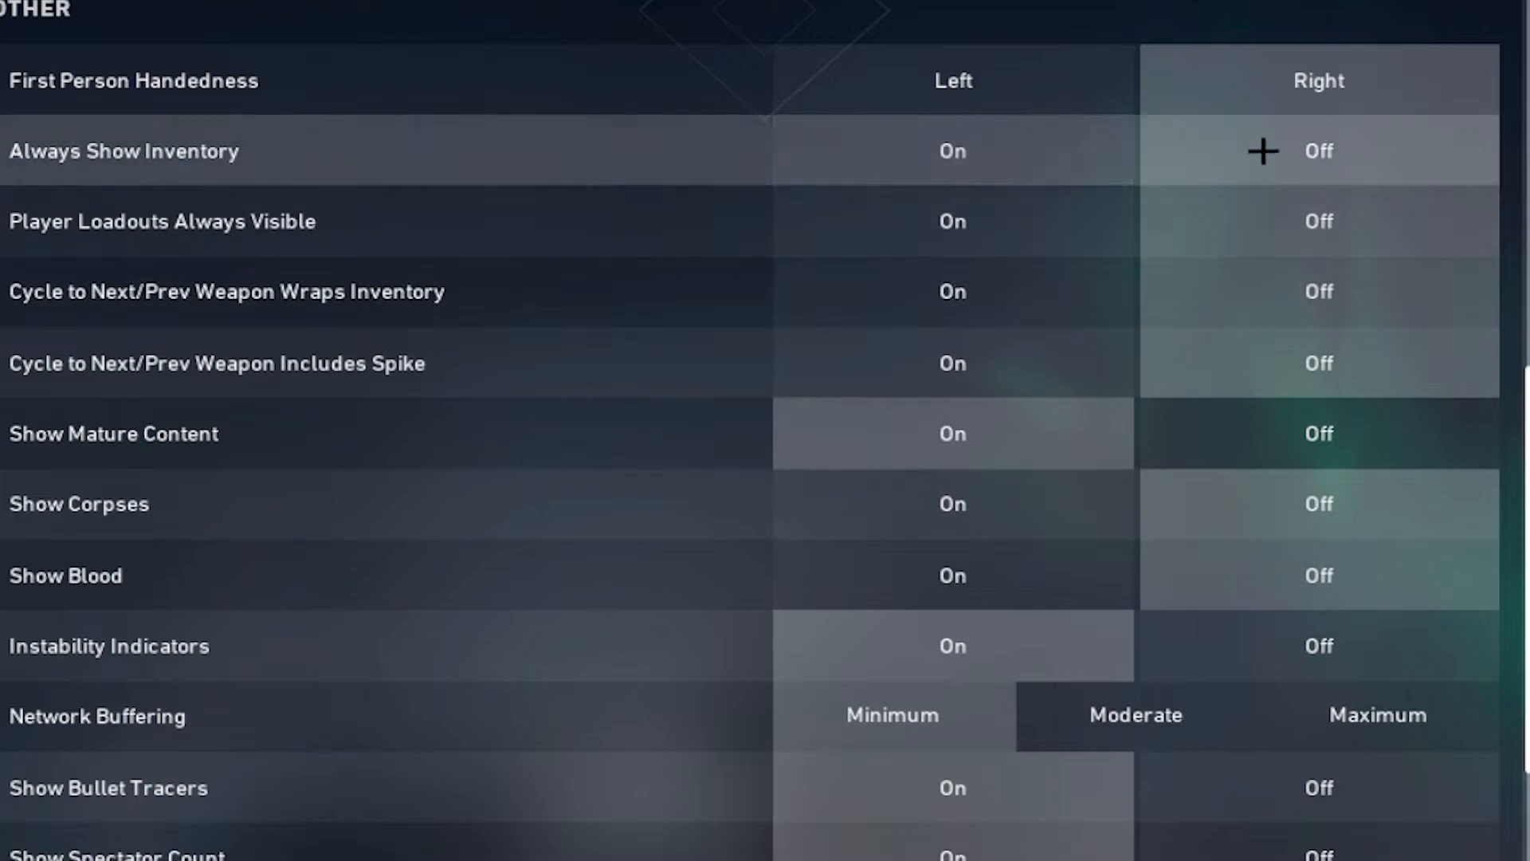
pyautogui.moveTo(829, 451)
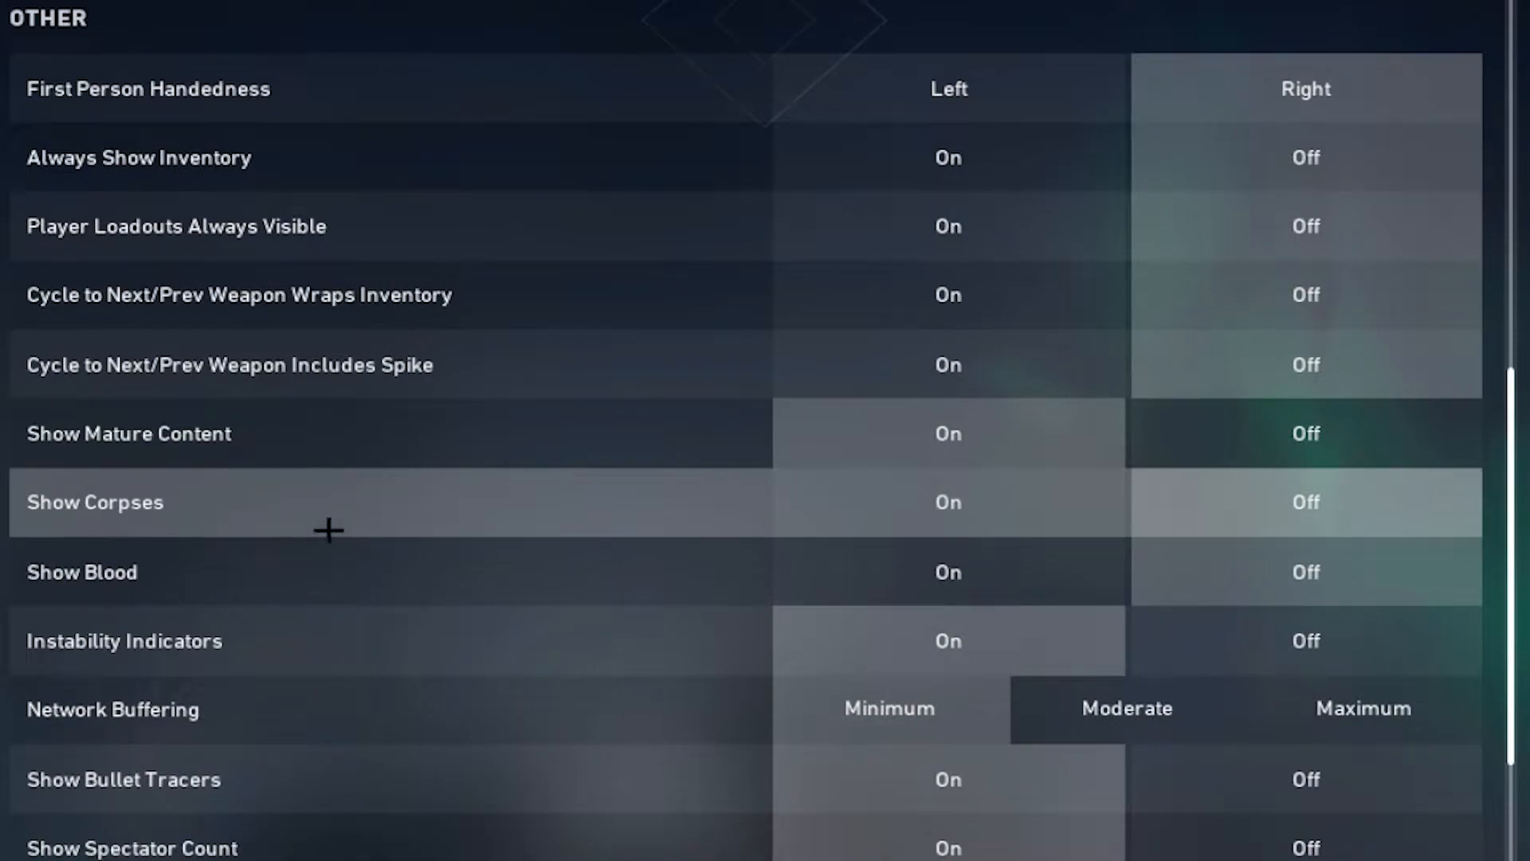
pyautogui.moveTo(181, 501)
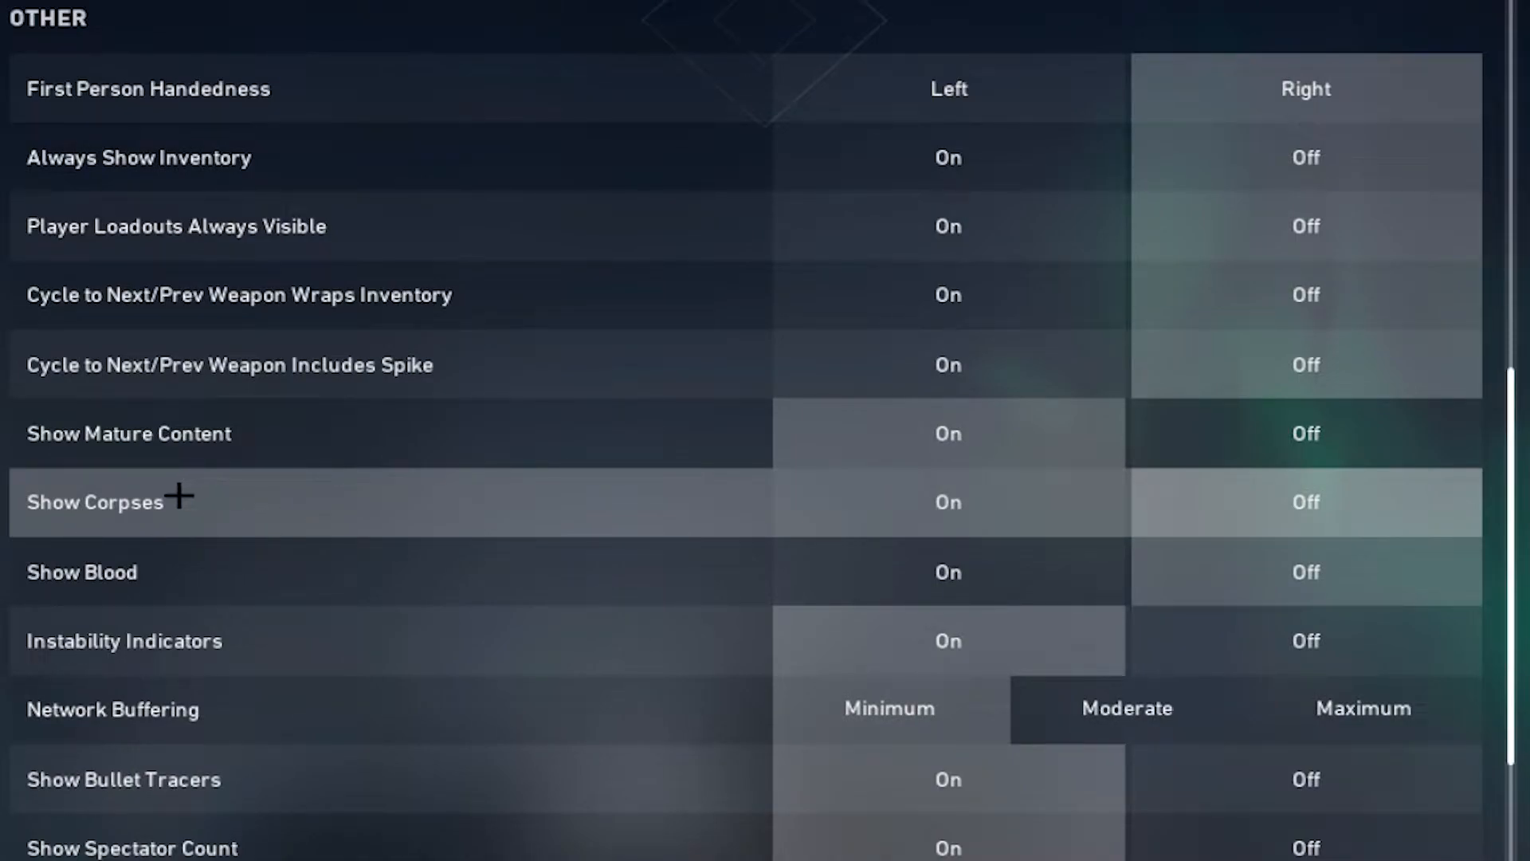
pyautogui.moveTo(173, 524)
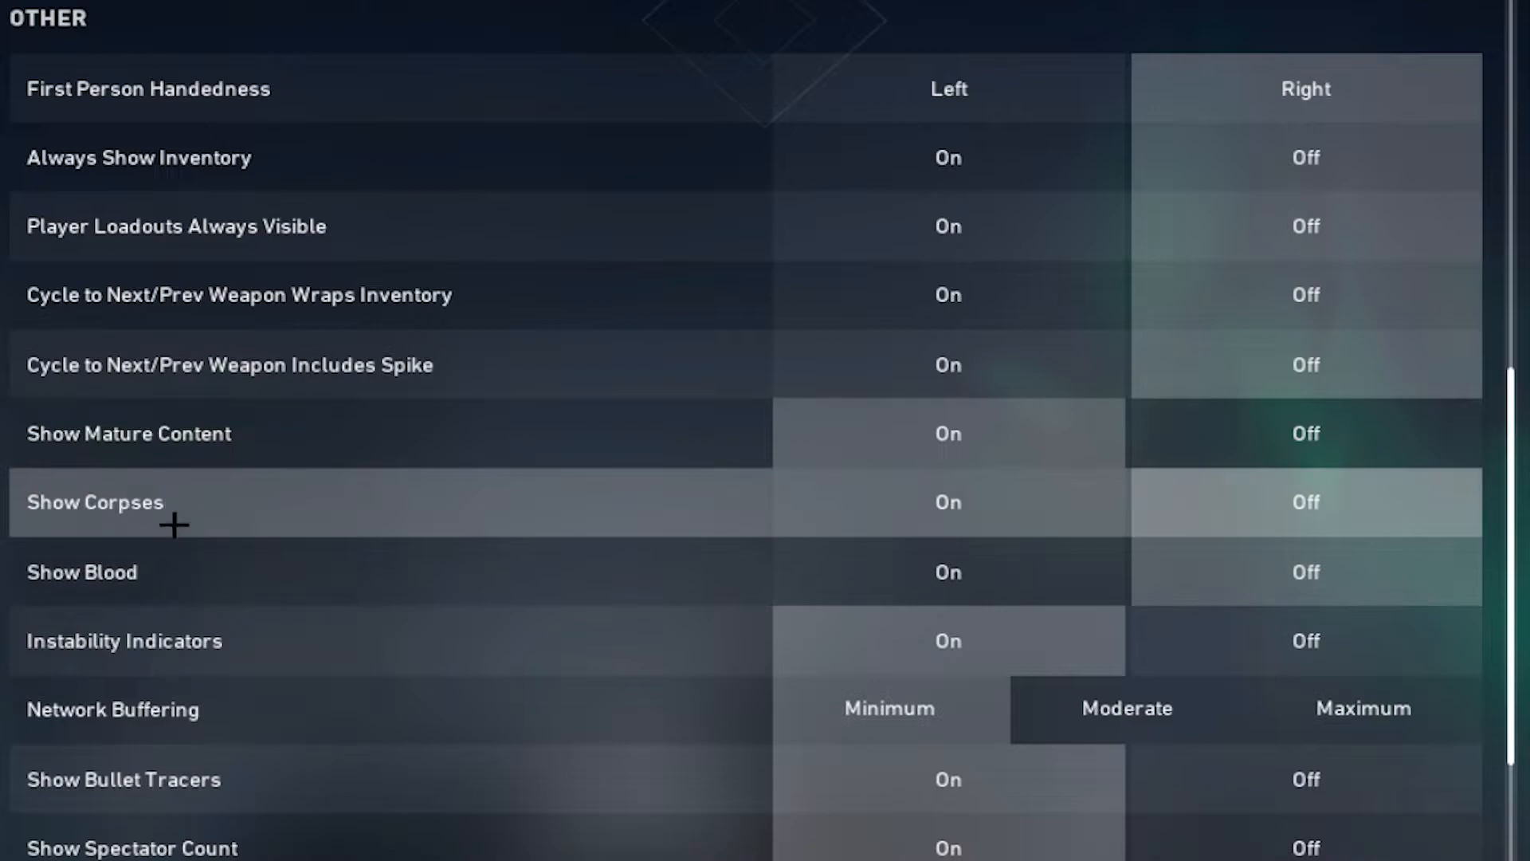
pyautogui.moveTo(1207, 534)
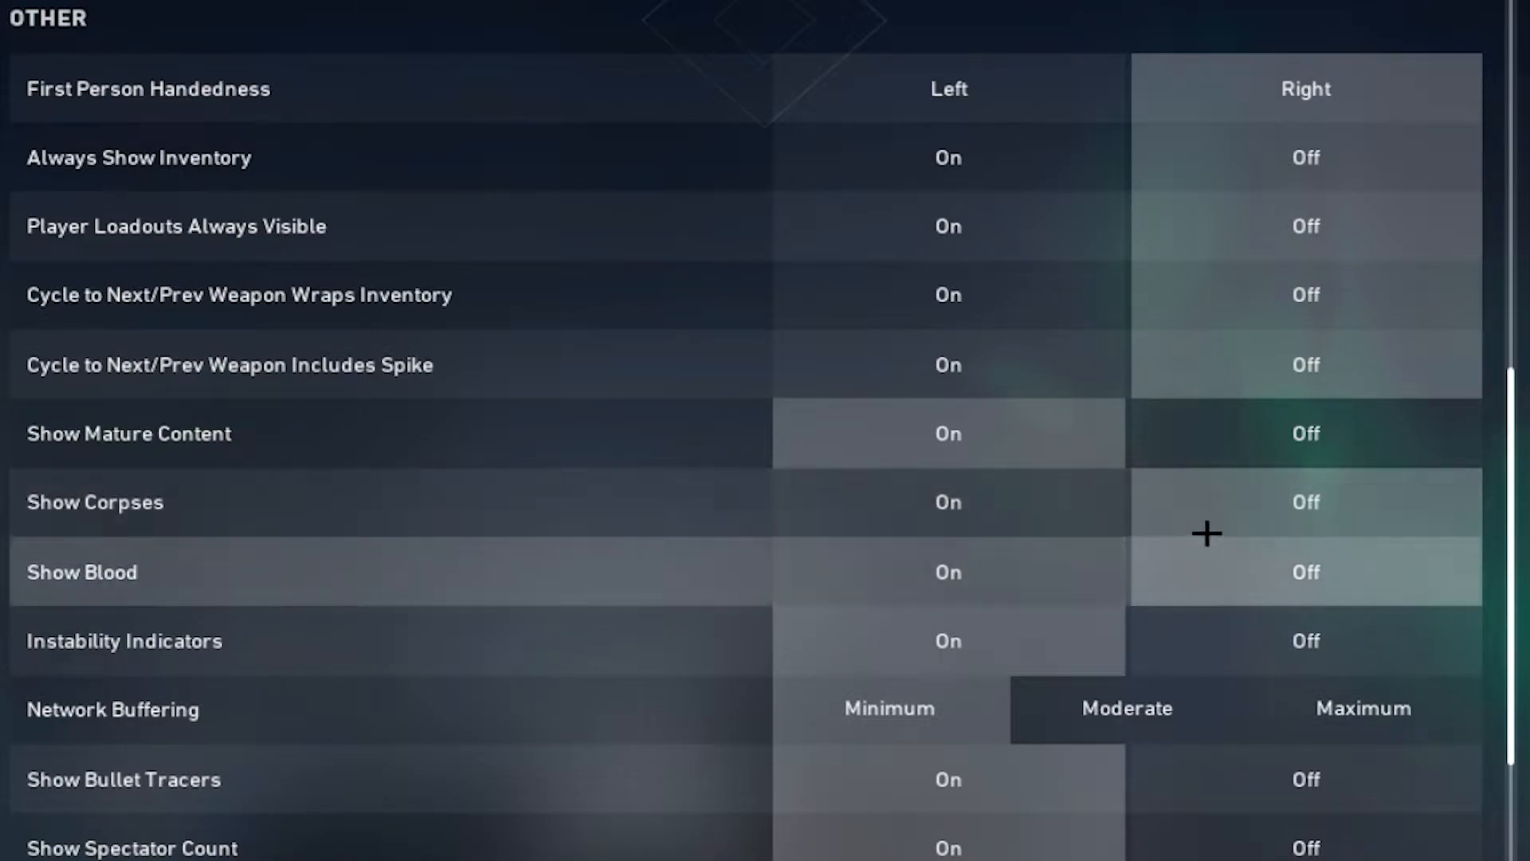
pyautogui.scroll(-3)
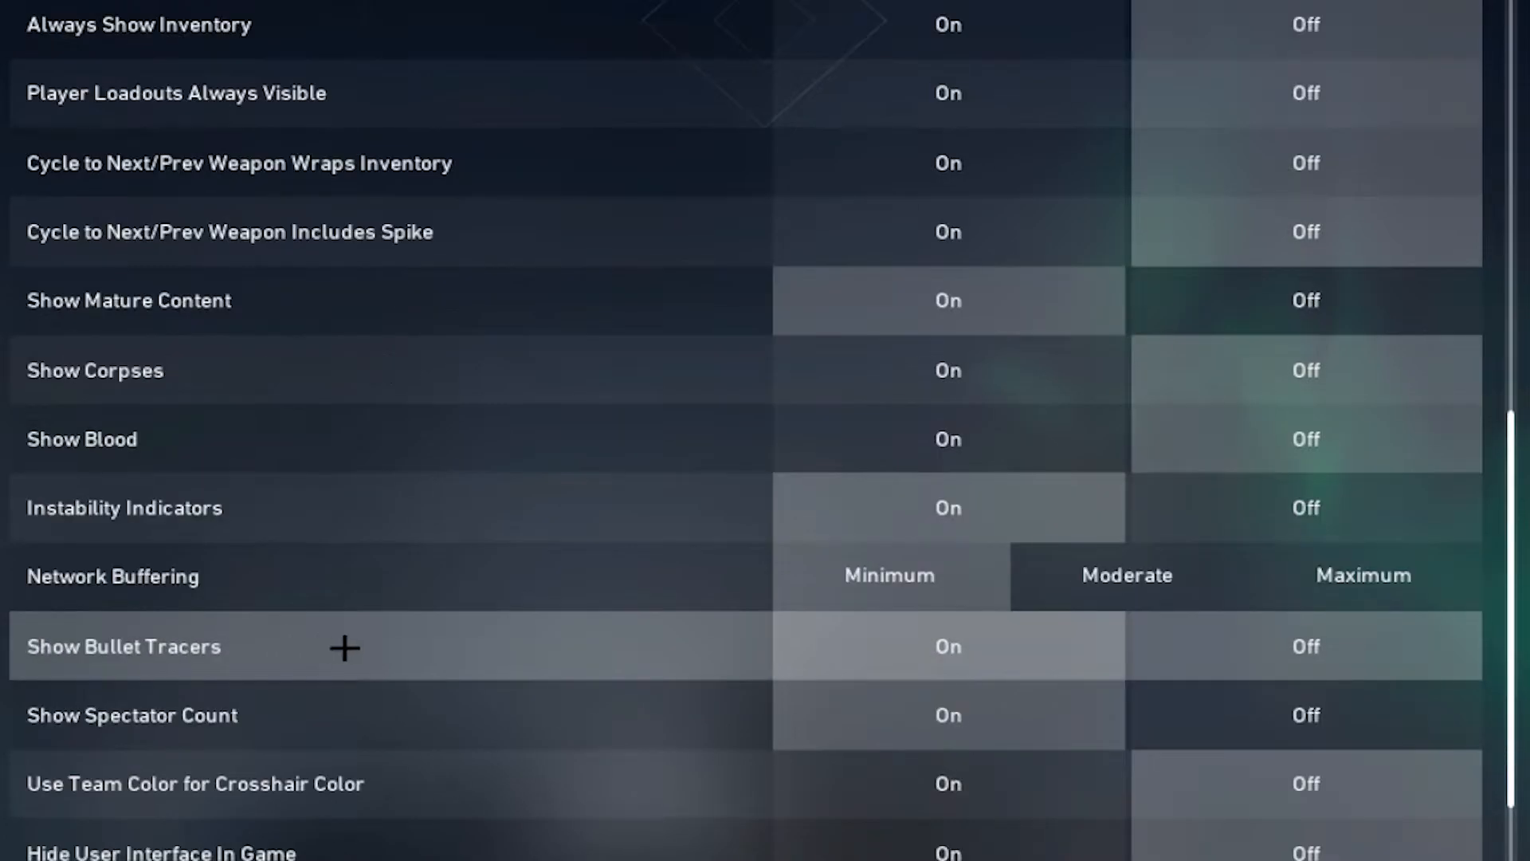
pyautogui.moveTo(730, 671)
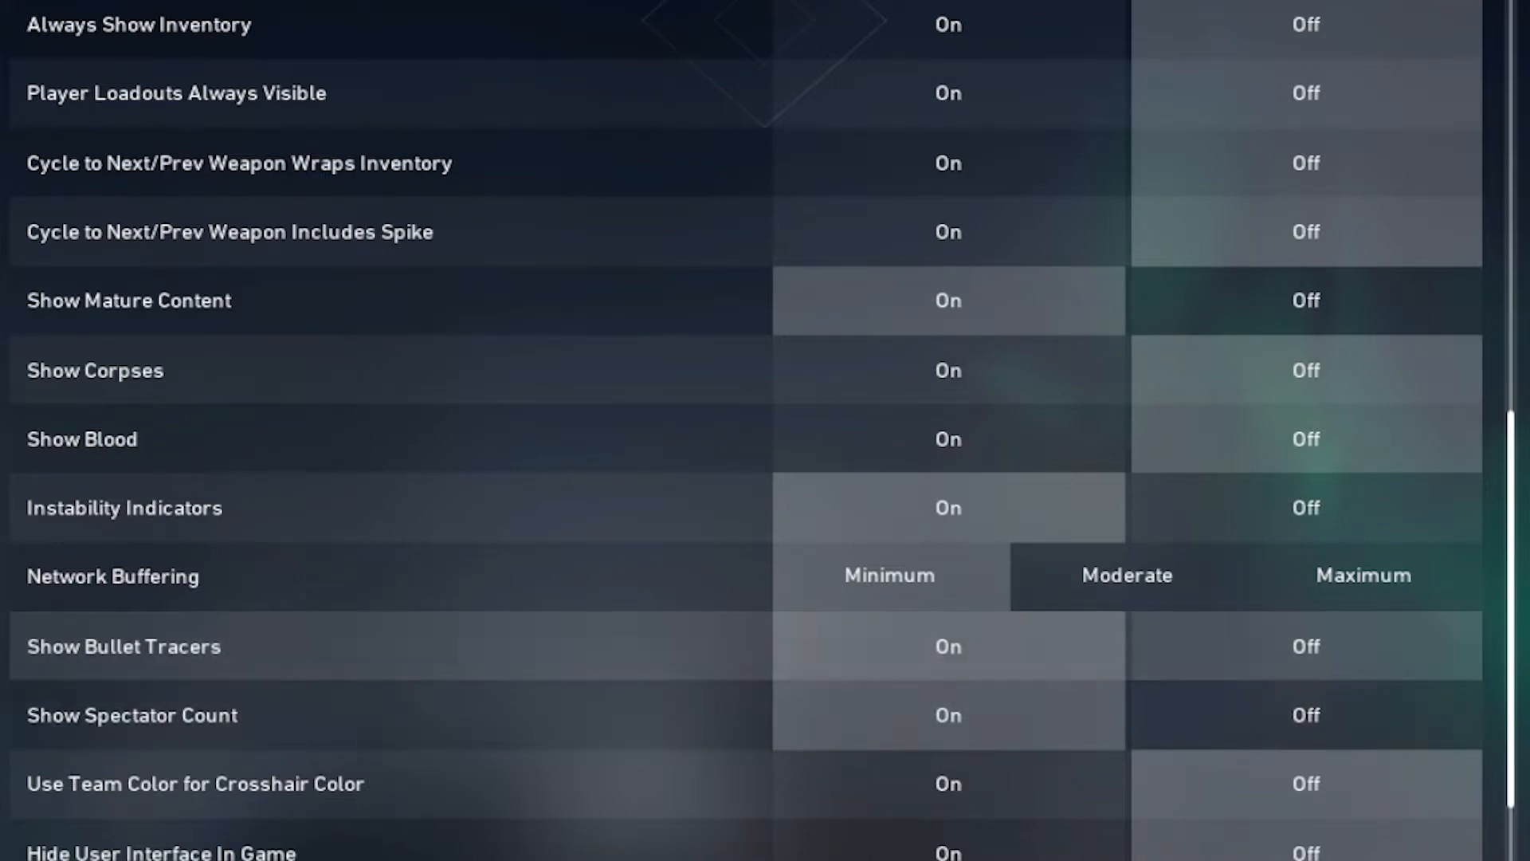
# Step: Switch to Controls and scroll past the ability binds down to the Movement section
pyautogui.click(400, 54)
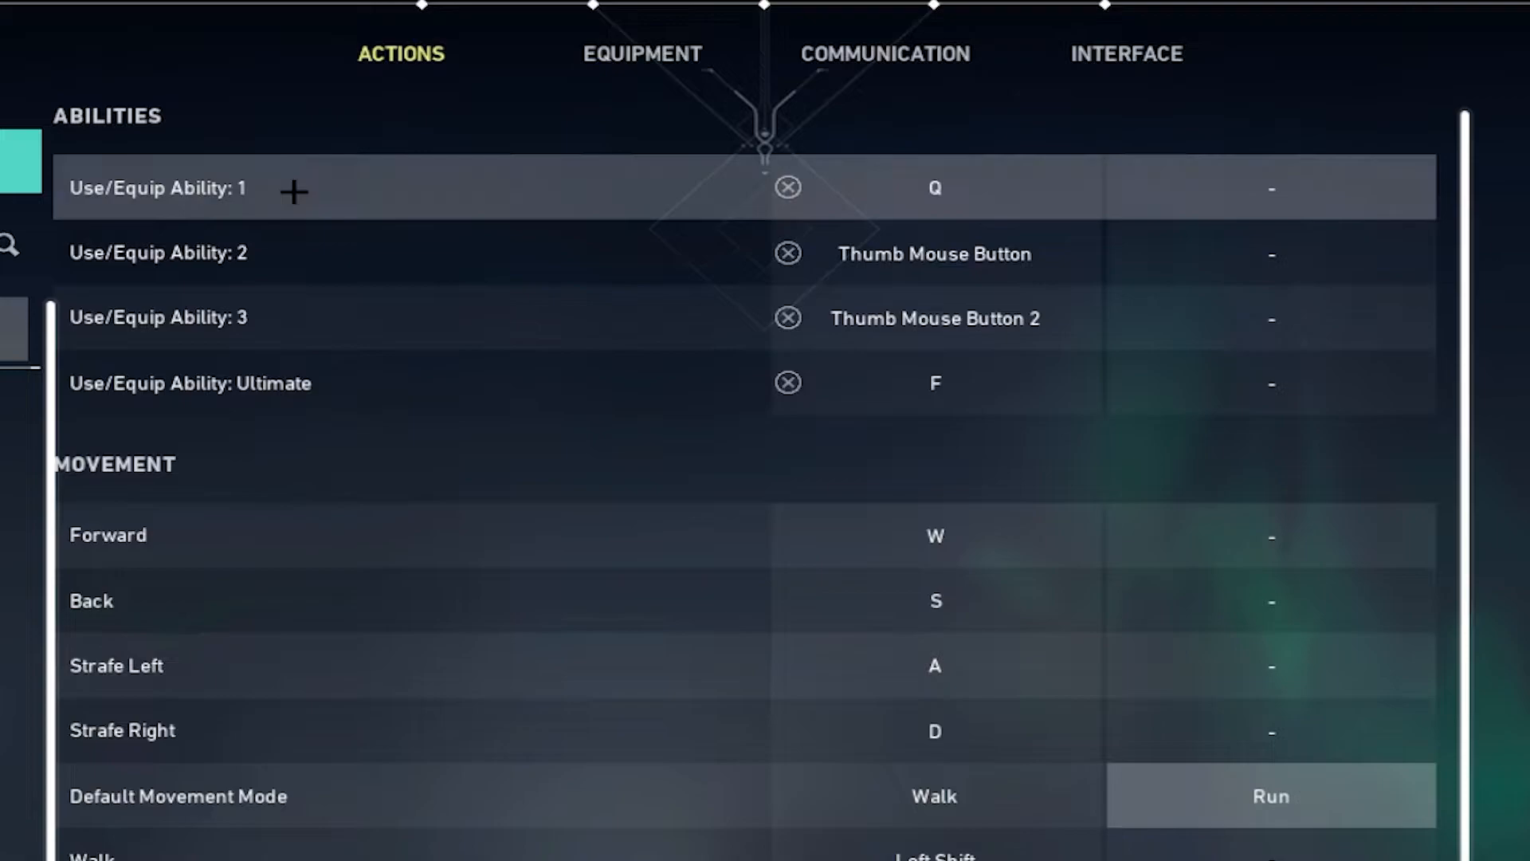
pyautogui.moveTo(636, 268)
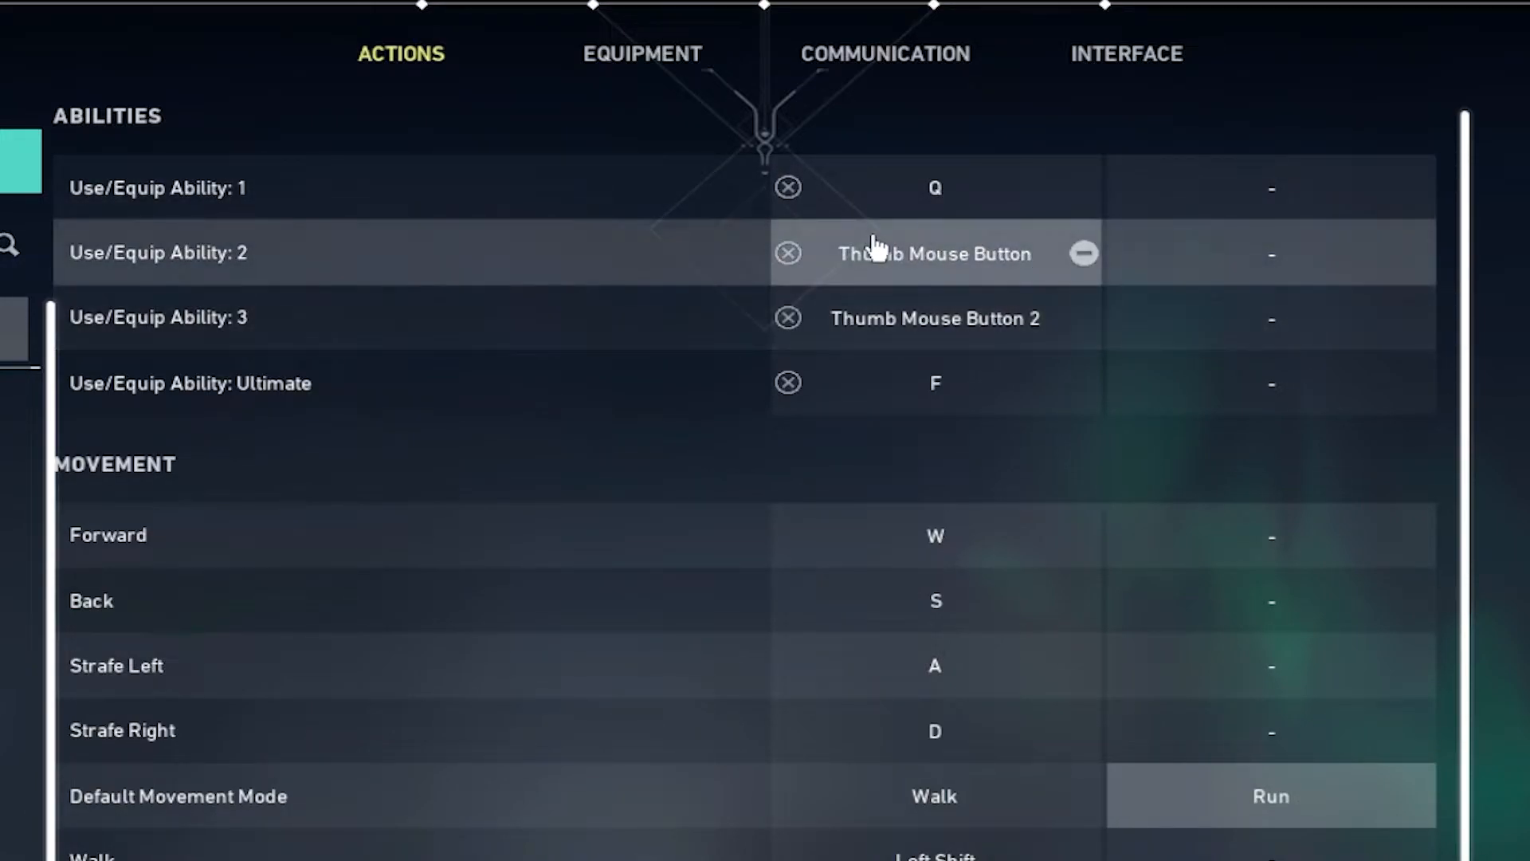
pyautogui.moveTo(540, 329)
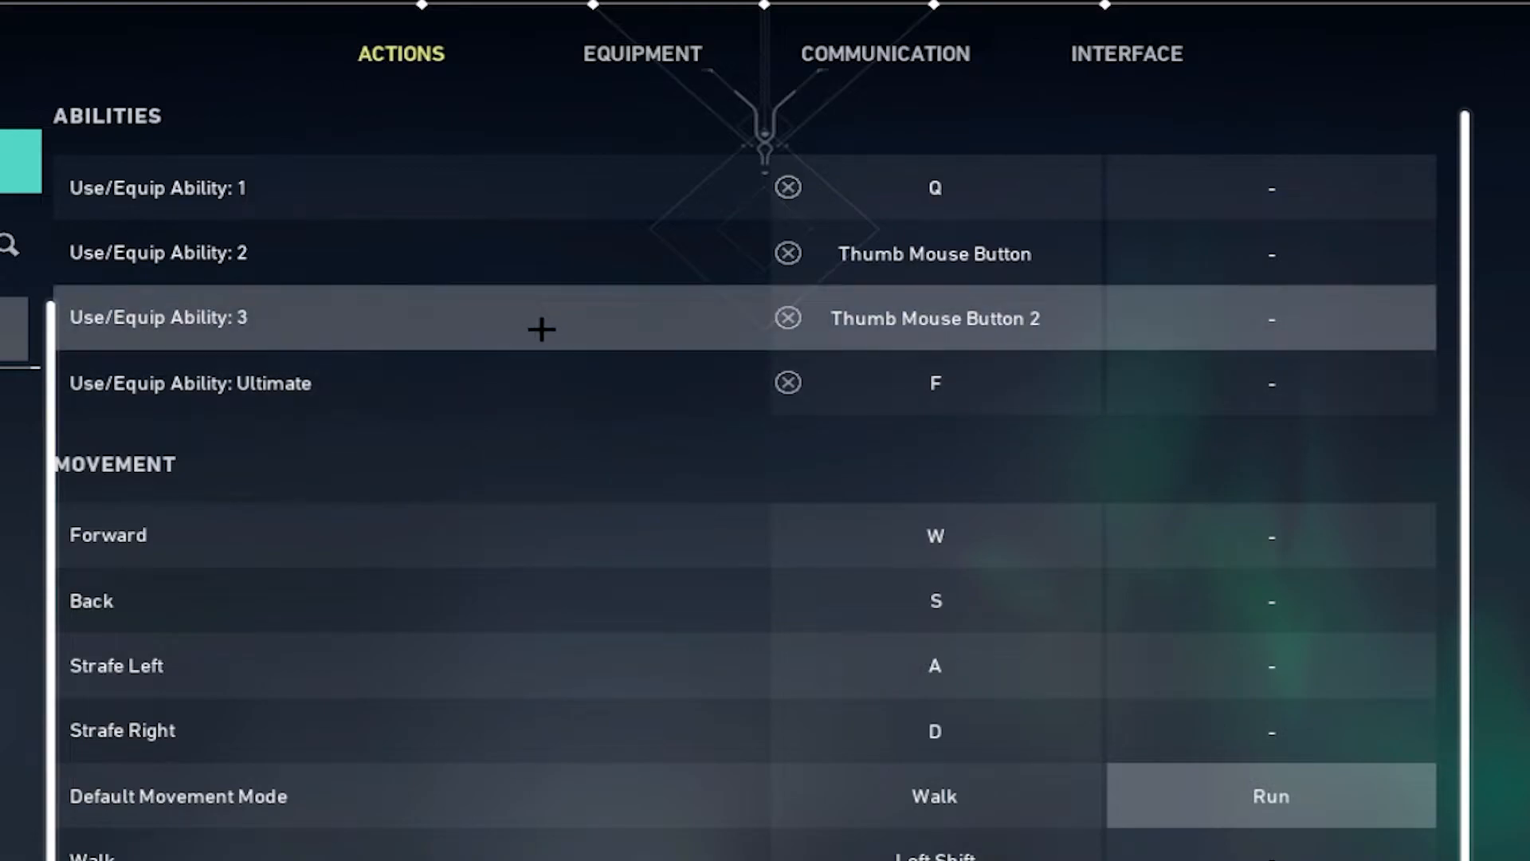
pyautogui.scroll(-3)
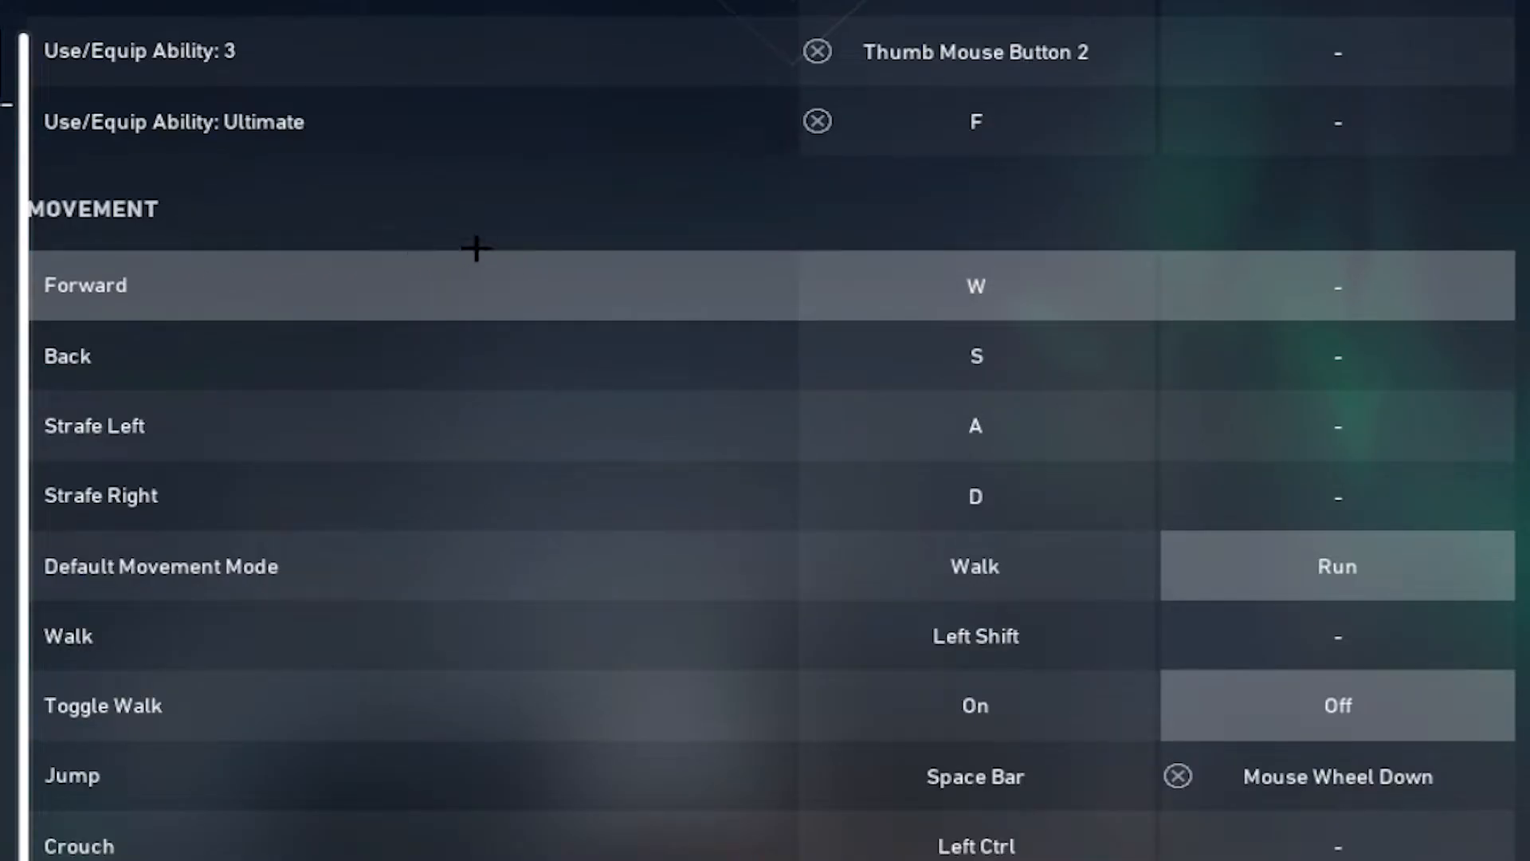
pyautogui.moveTo(819, 464)
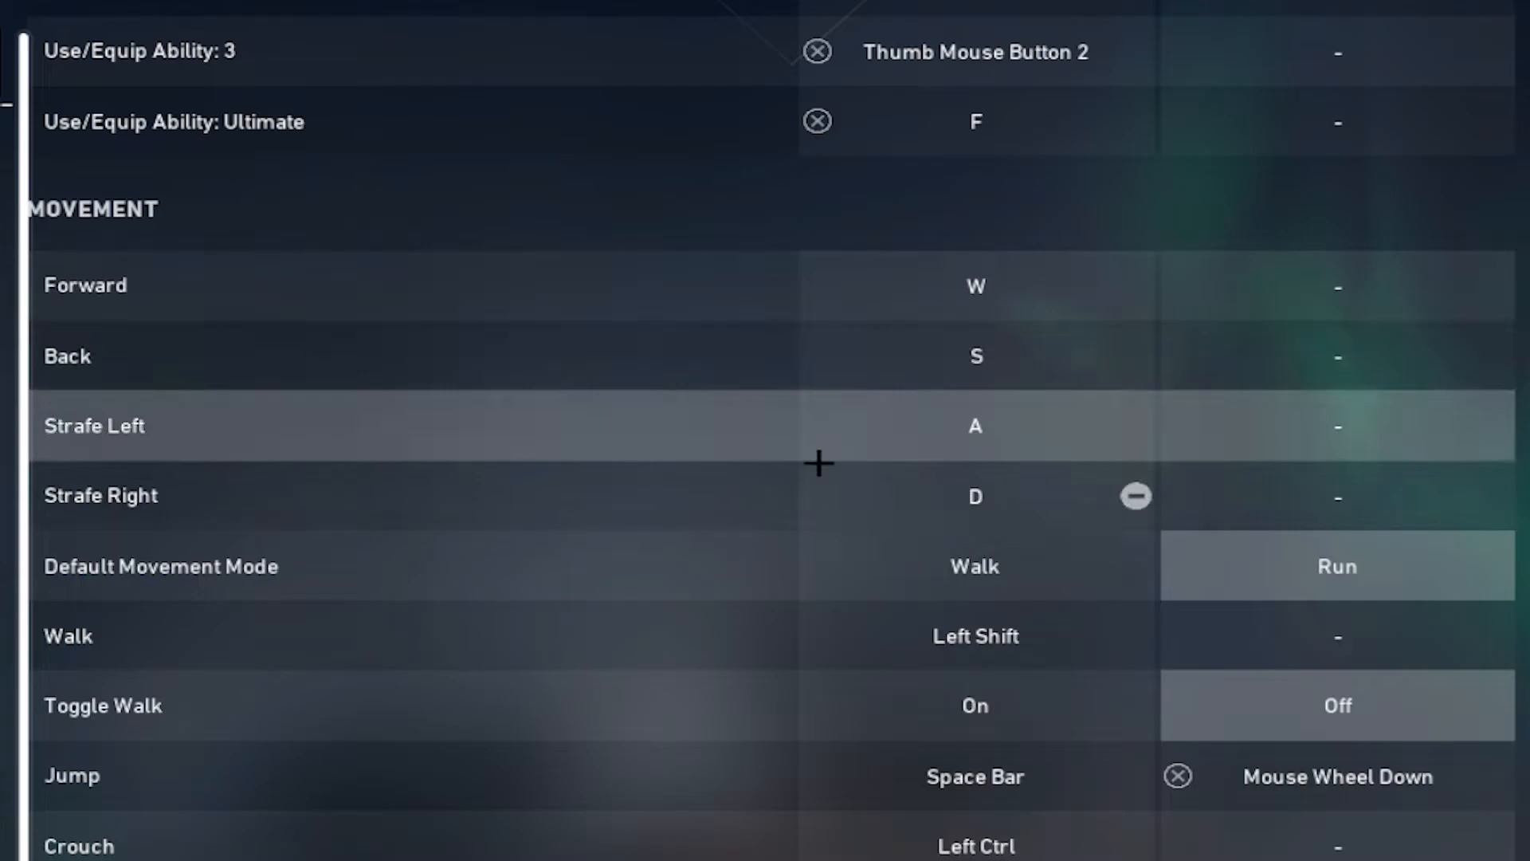
pyautogui.scroll(-3)
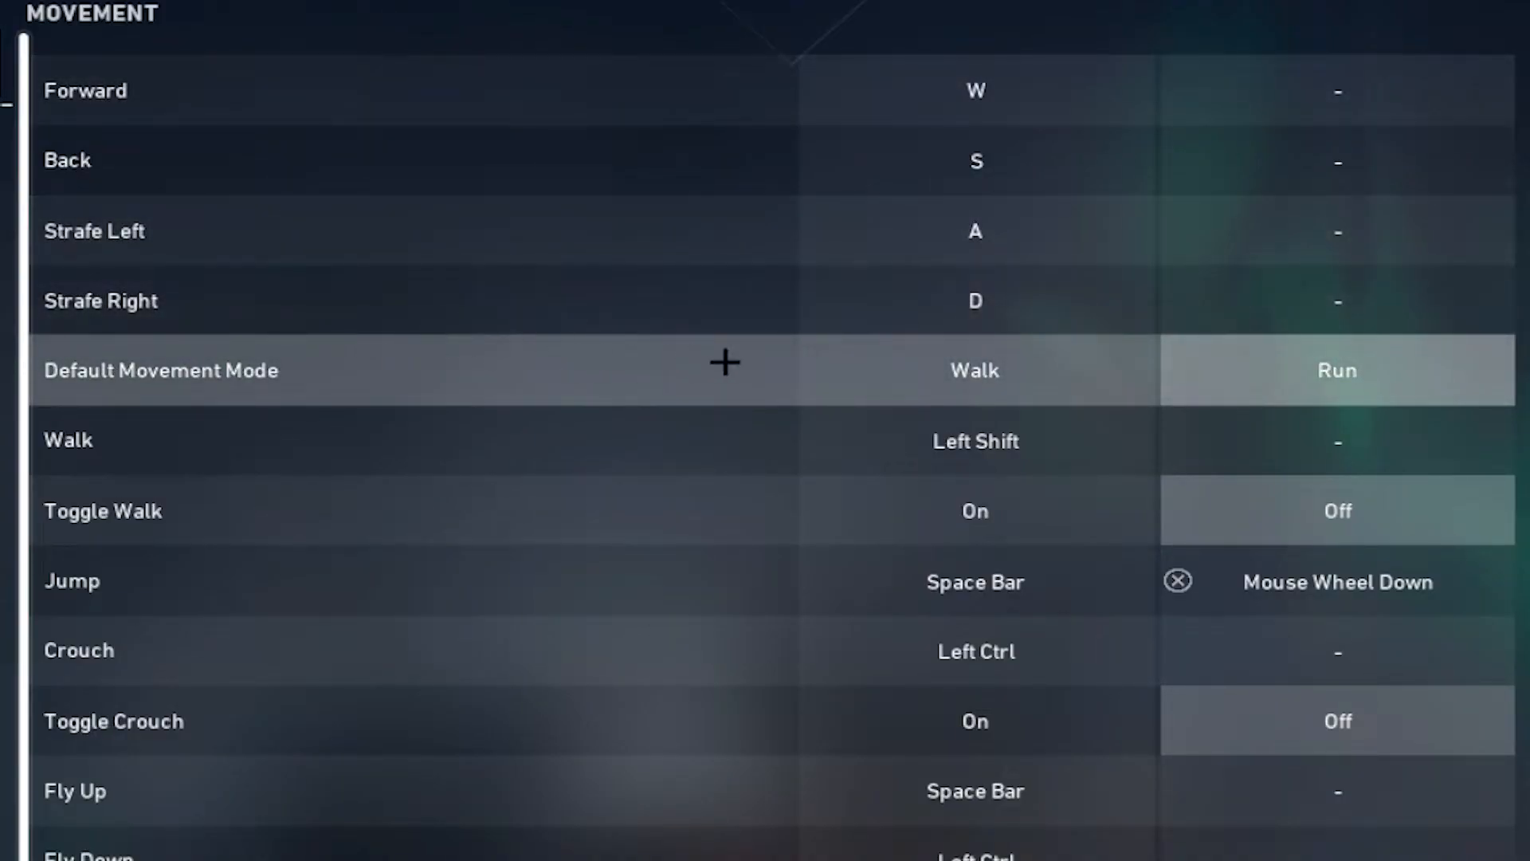
pyautogui.moveTo(314, 359)
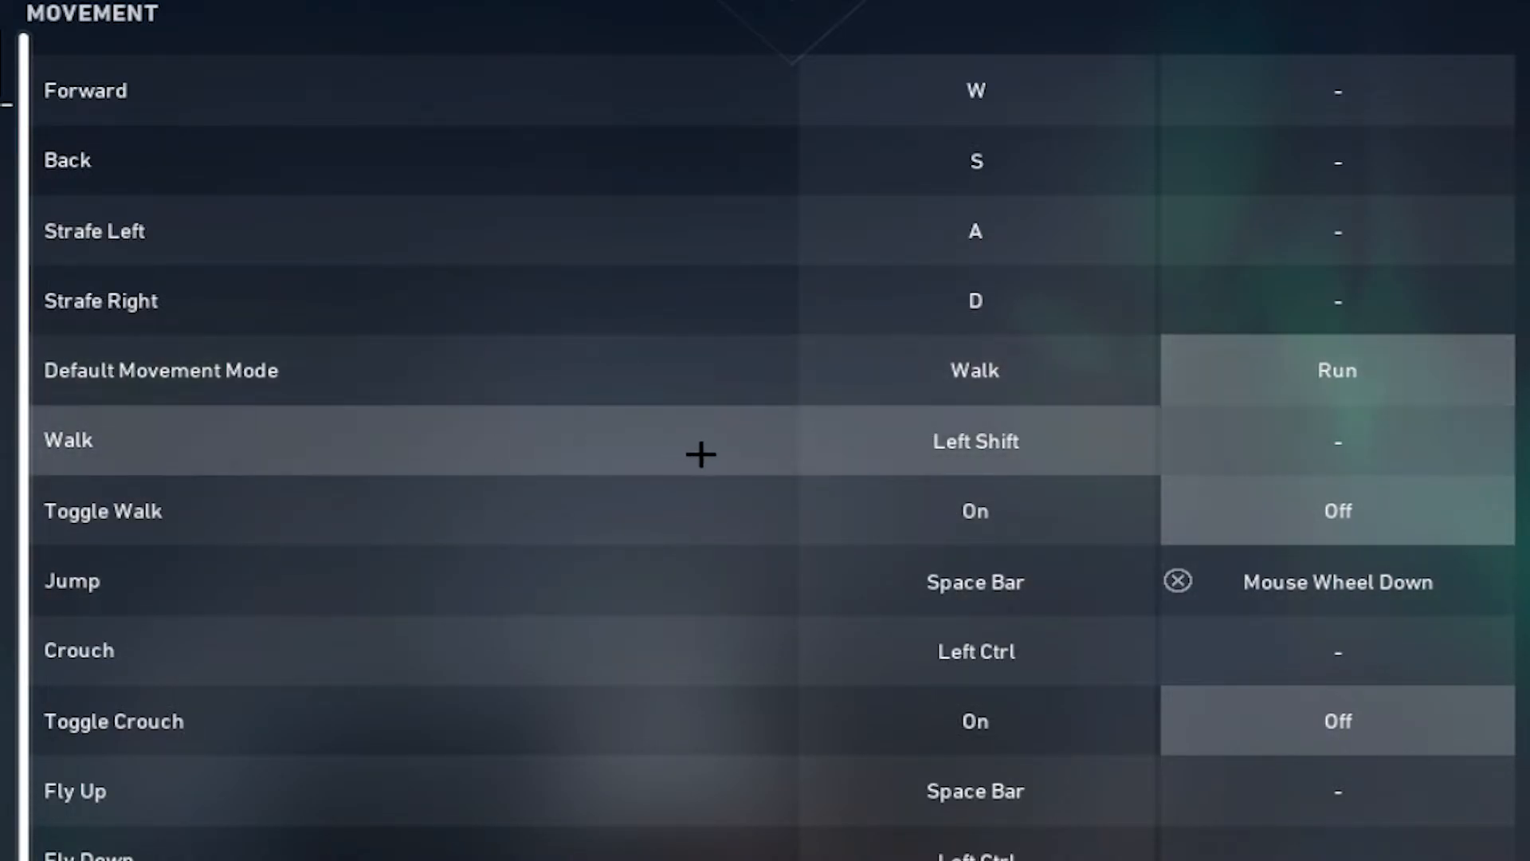
pyautogui.moveTo(607, 490)
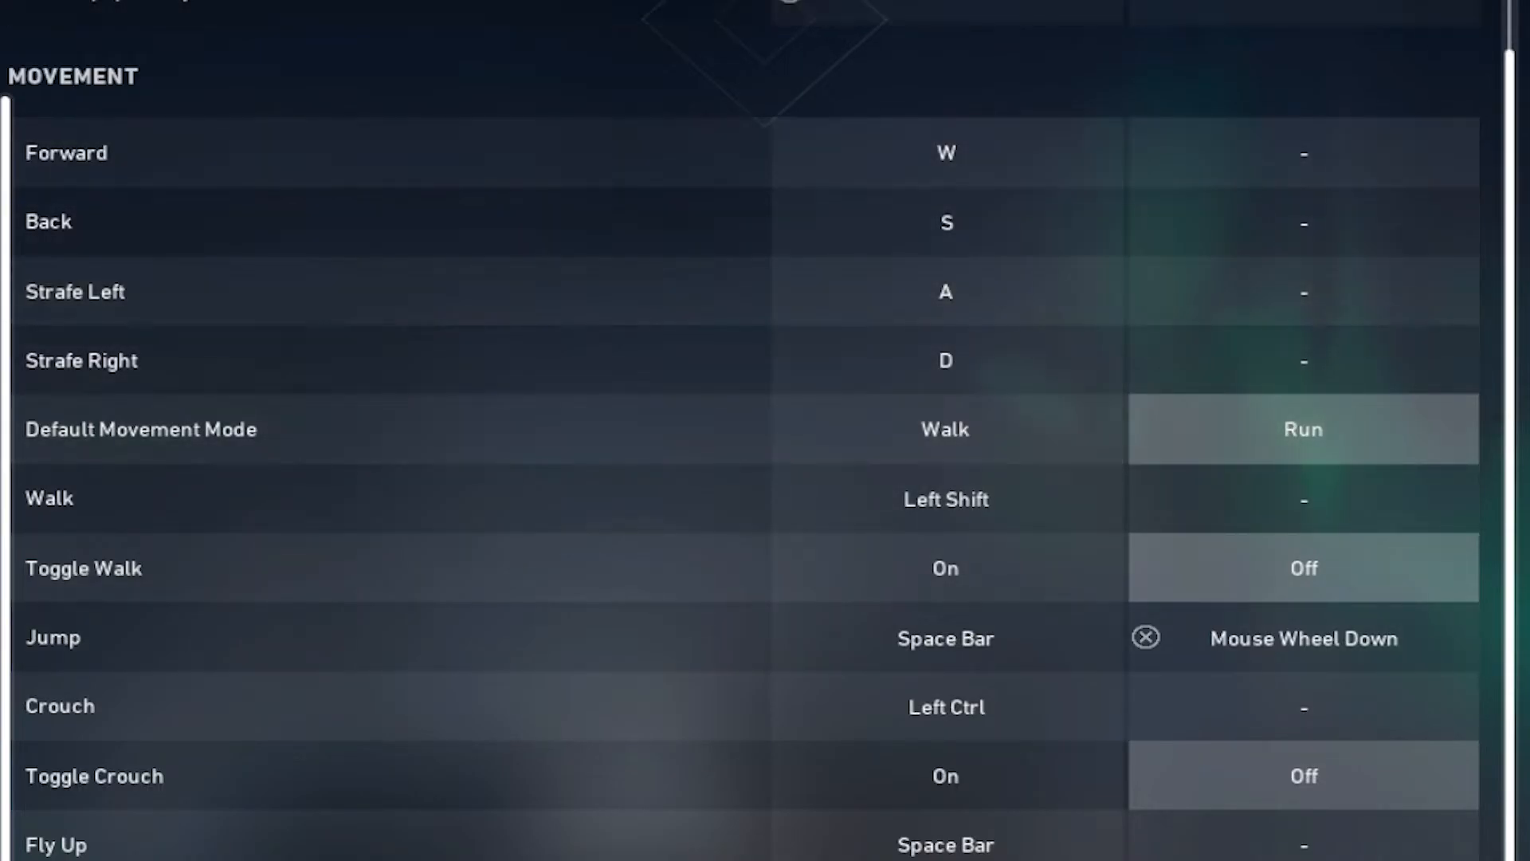
# Step: Scroll through the equipment, interaction, chat and ping keybinds in Controls
pyautogui.scroll(-3)
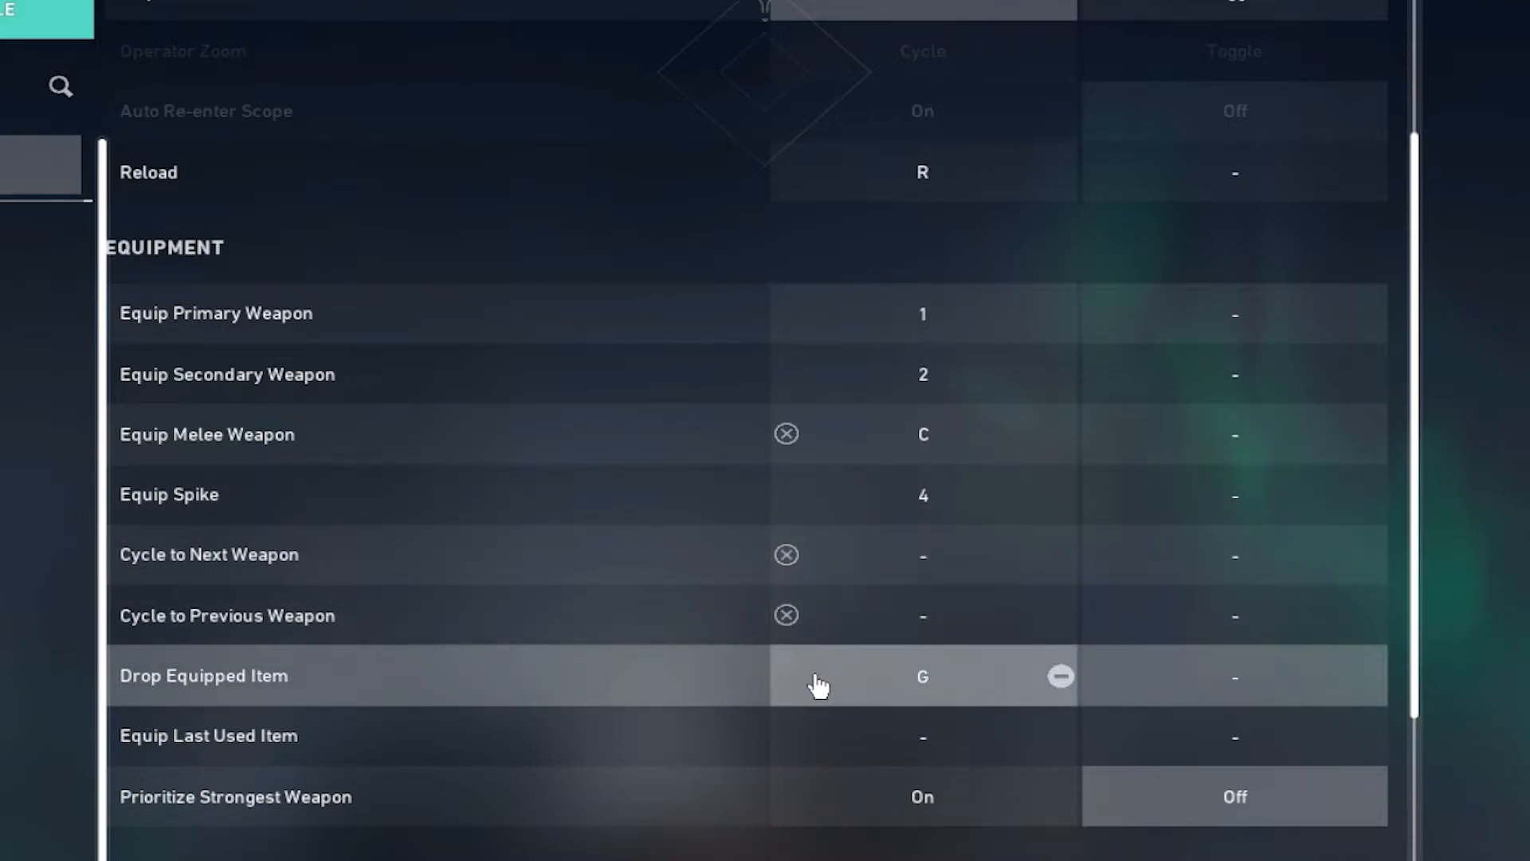
pyautogui.moveTo(945, 606)
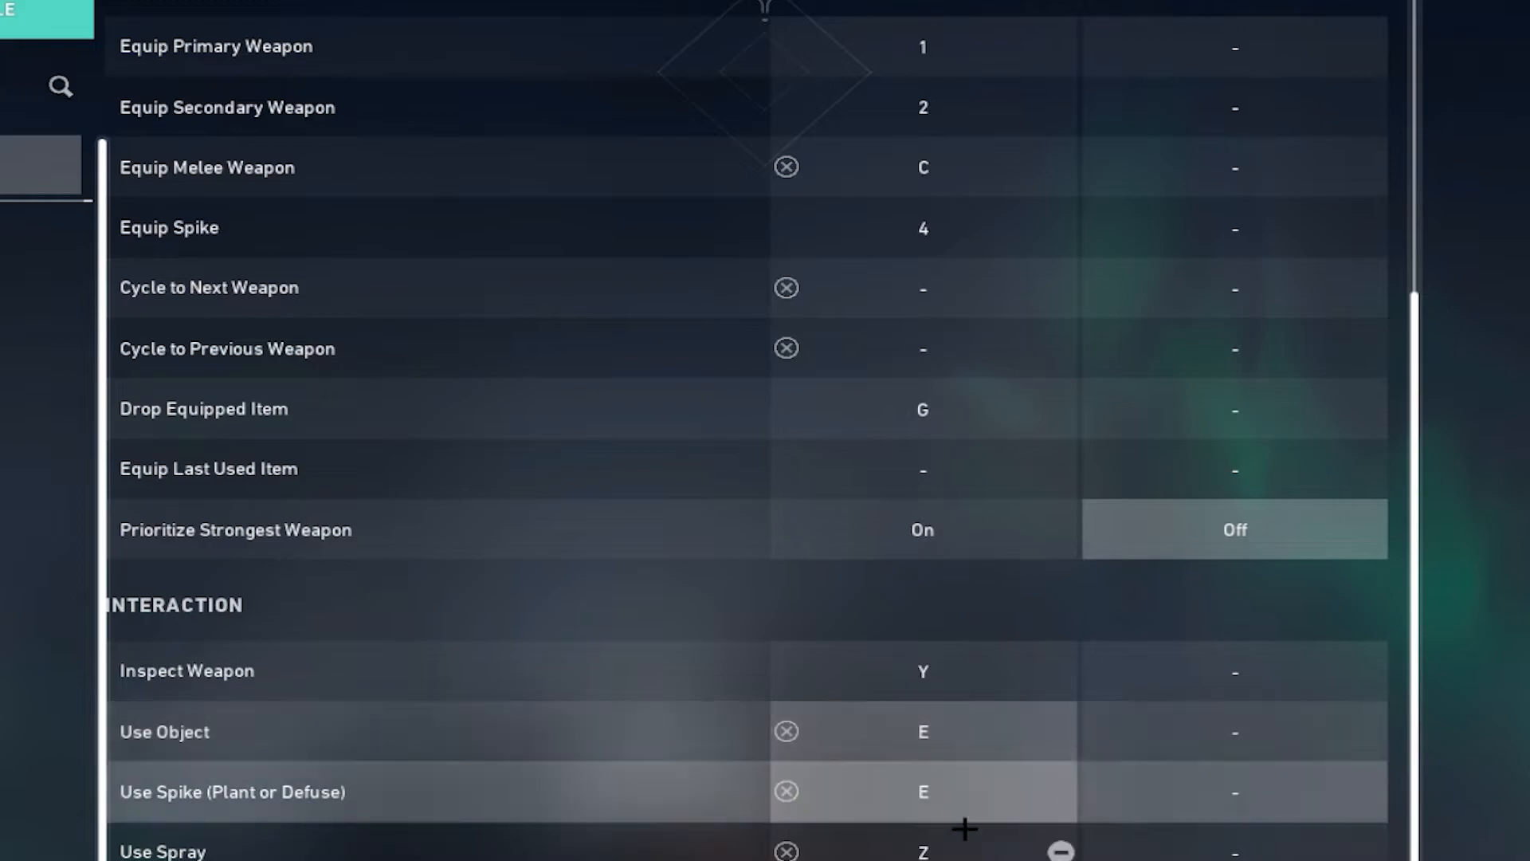
pyautogui.scroll(-3)
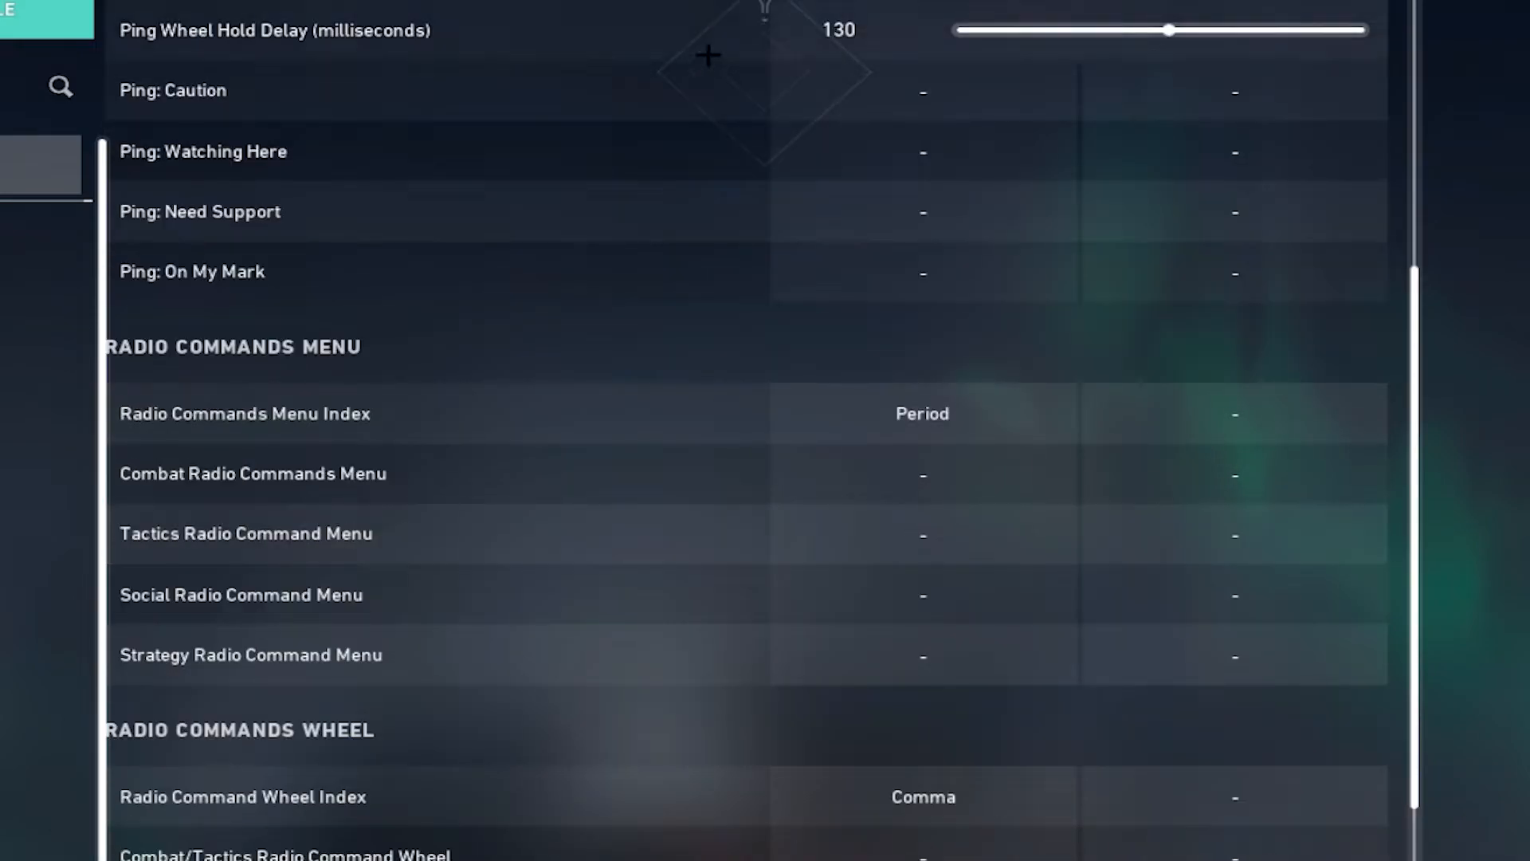
pyautogui.scroll(3)
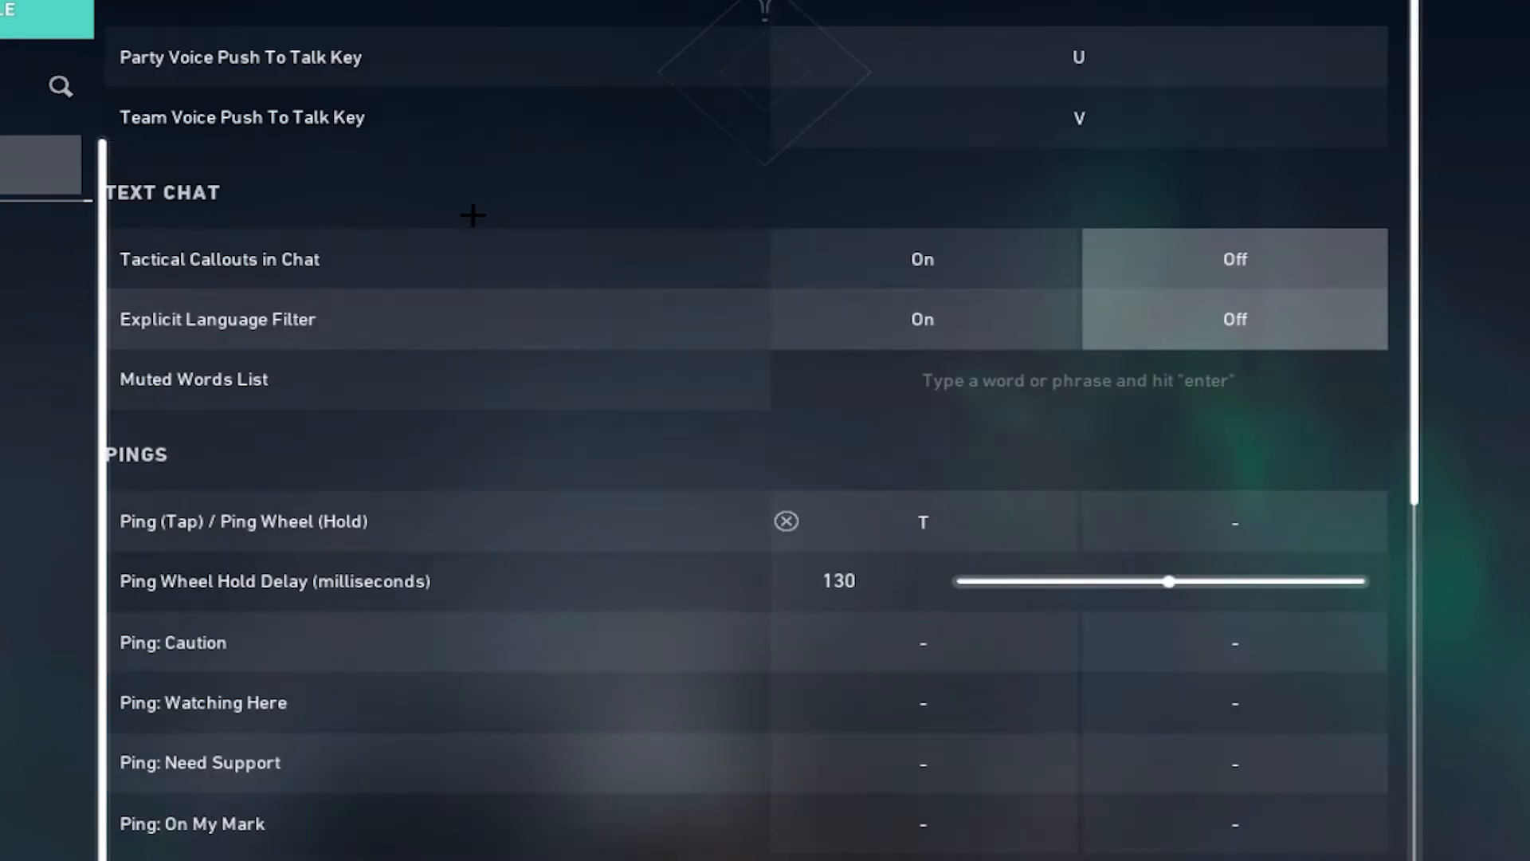
pyautogui.moveTo(1097, 134)
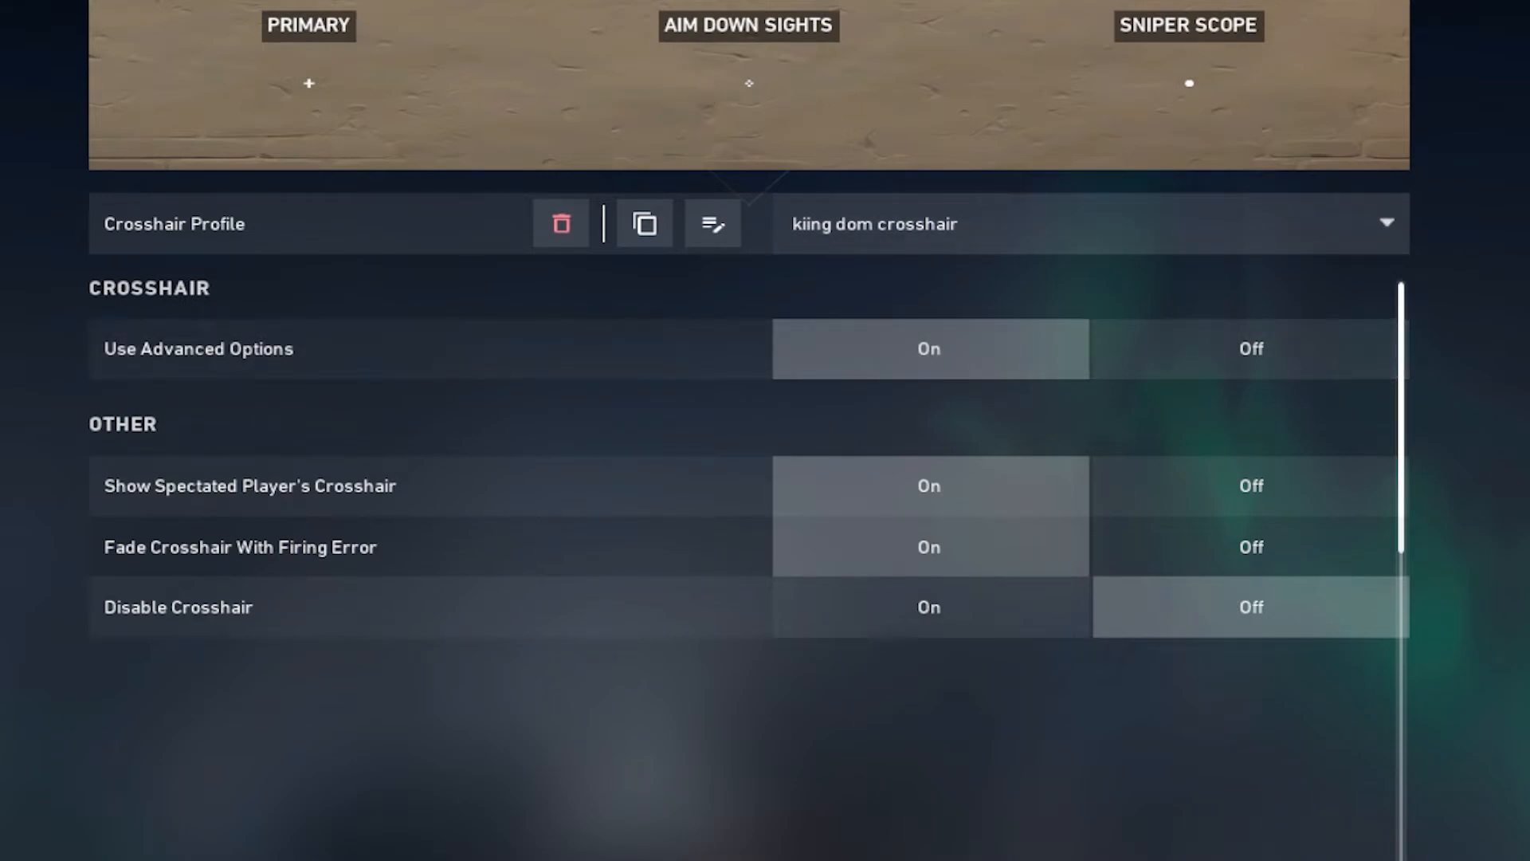
# Step: Expand the Primary crosshair to review its white colour, outlines off and no center dot
pyautogui.click(928, 349)
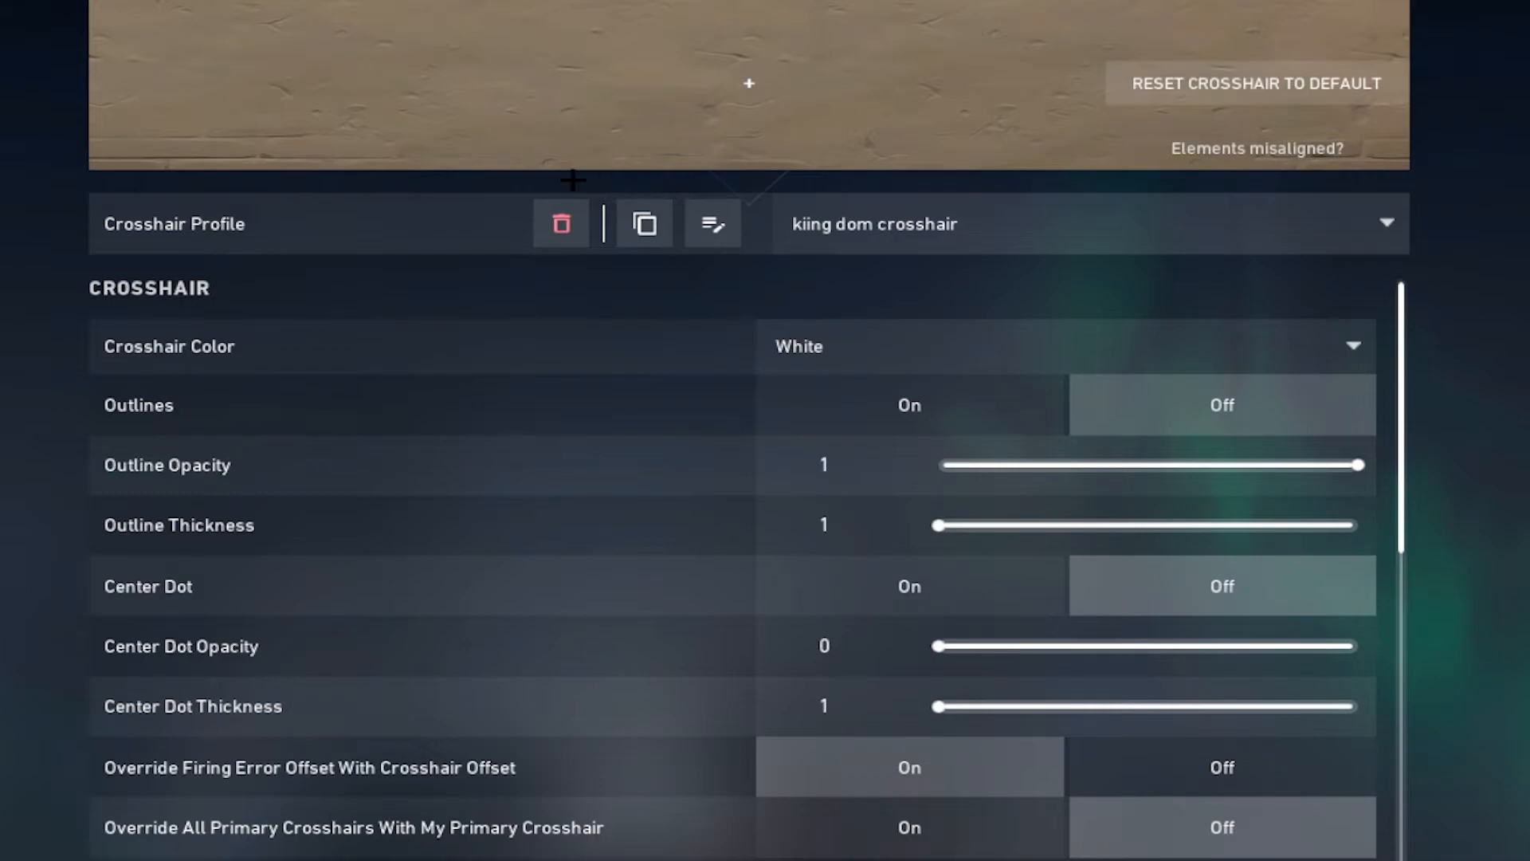
pyautogui.scroll(-3)
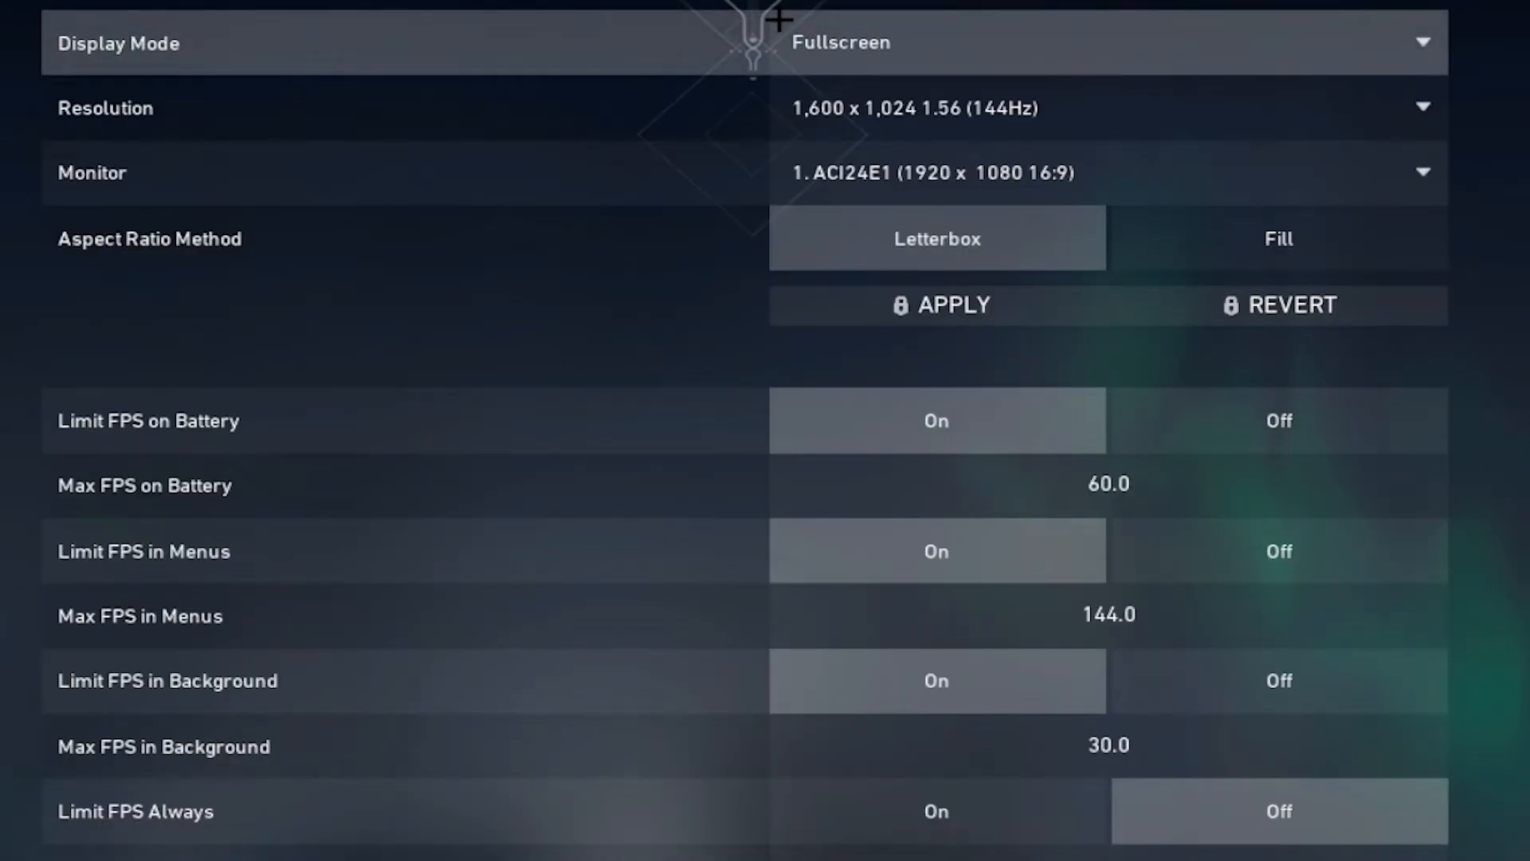
pyautogui.moveTo(1064, 464)
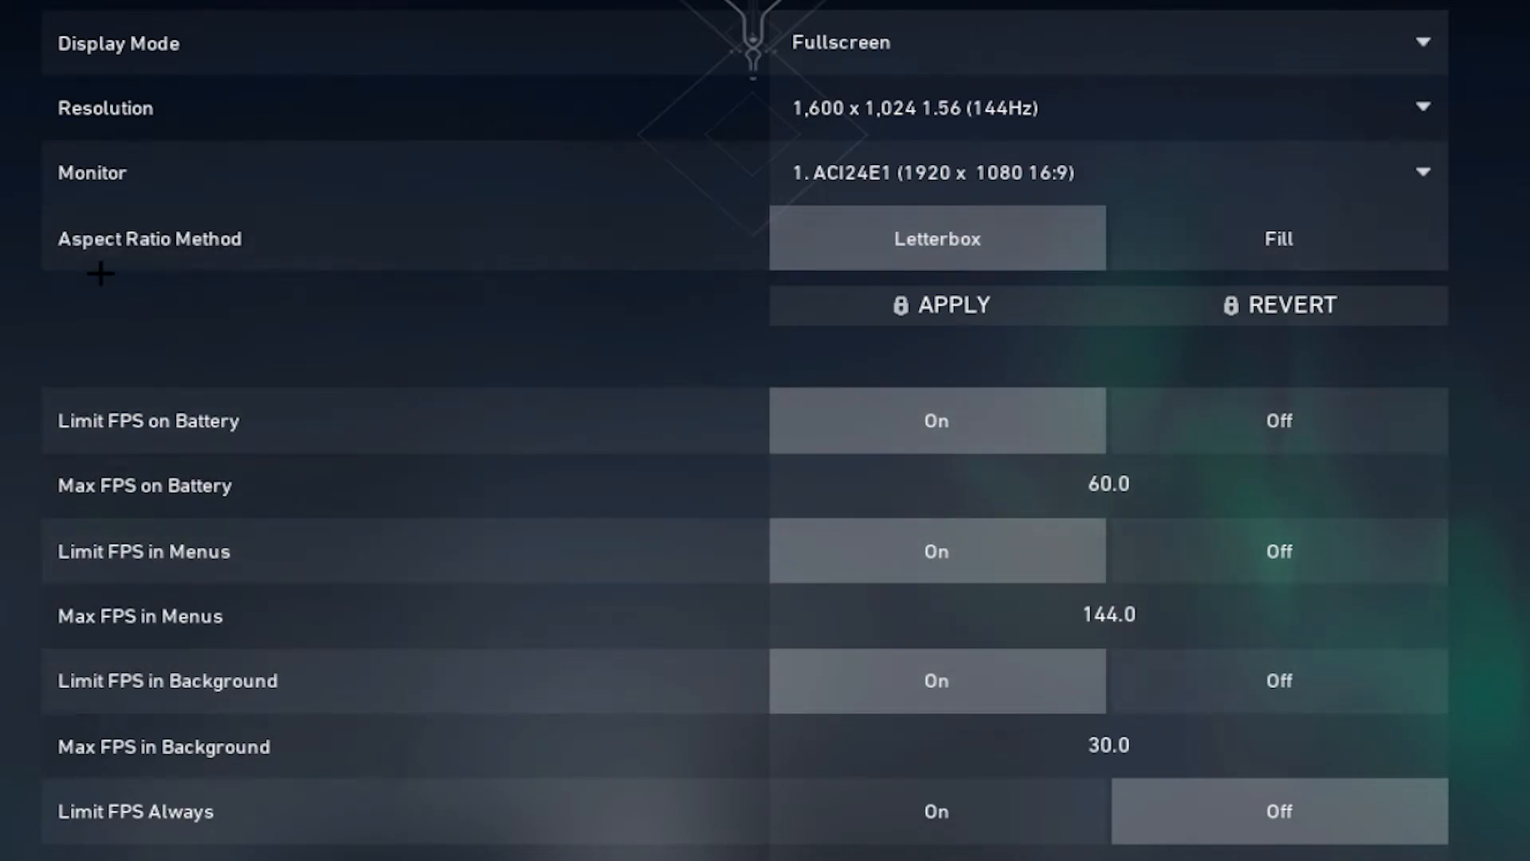
pyautogui.scroll(-3)
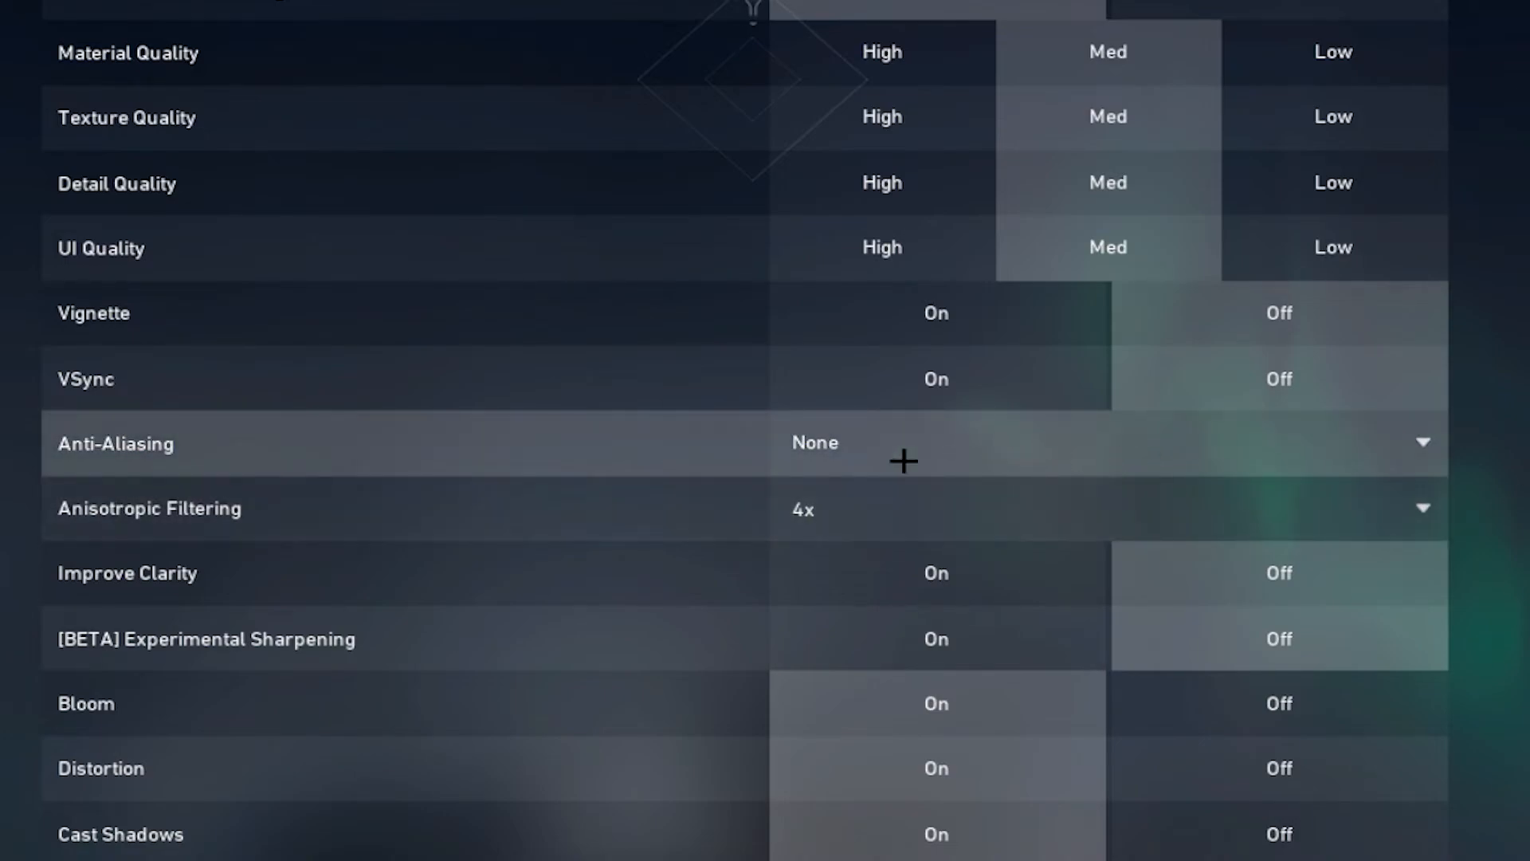
pyautogui.moveTo(1234, 443)
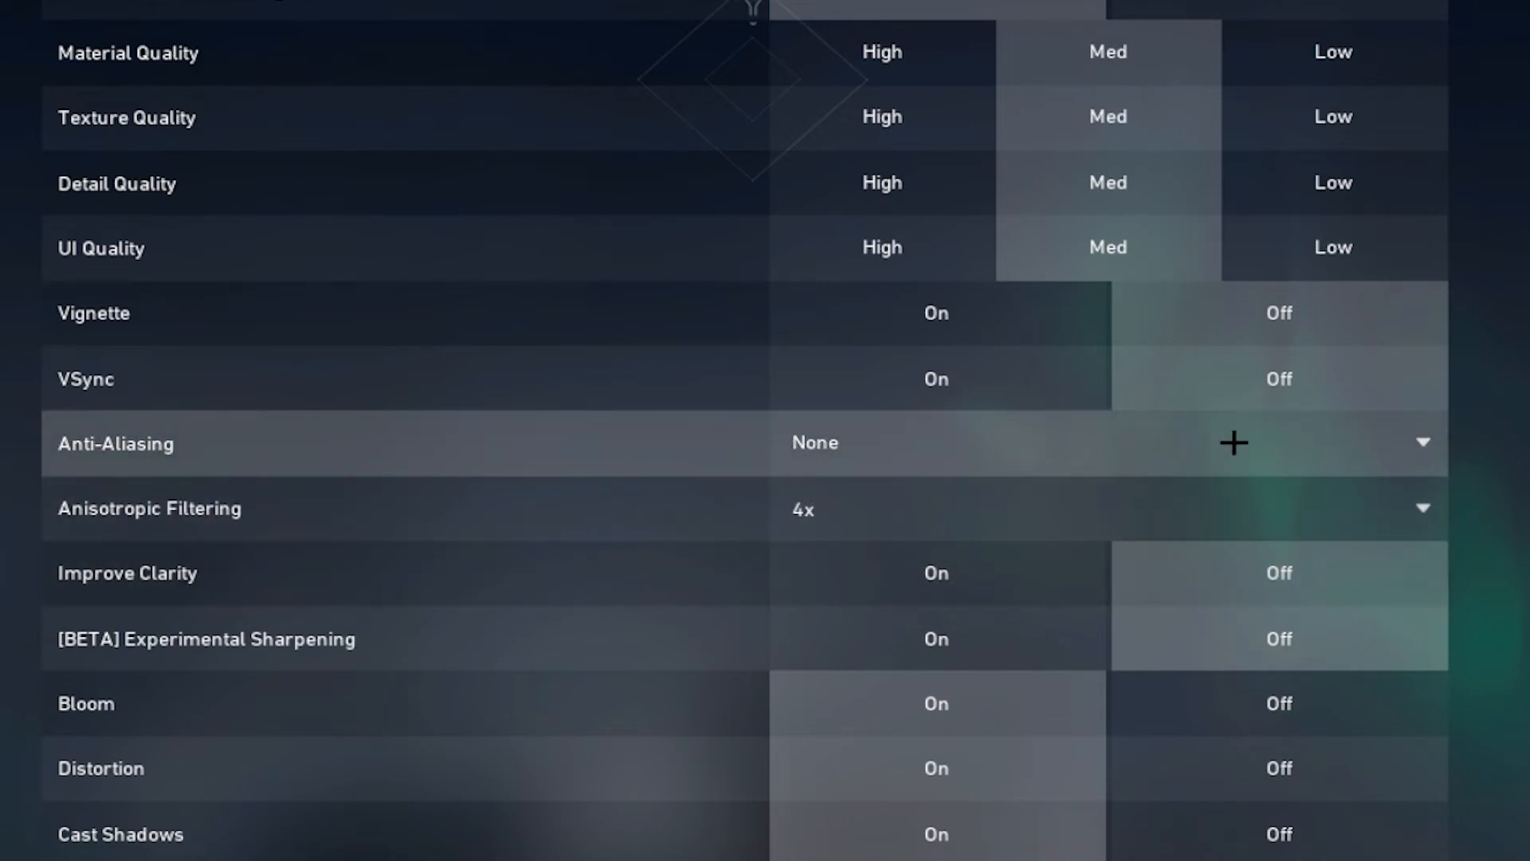
pyautogui.moveTo(876, 692)
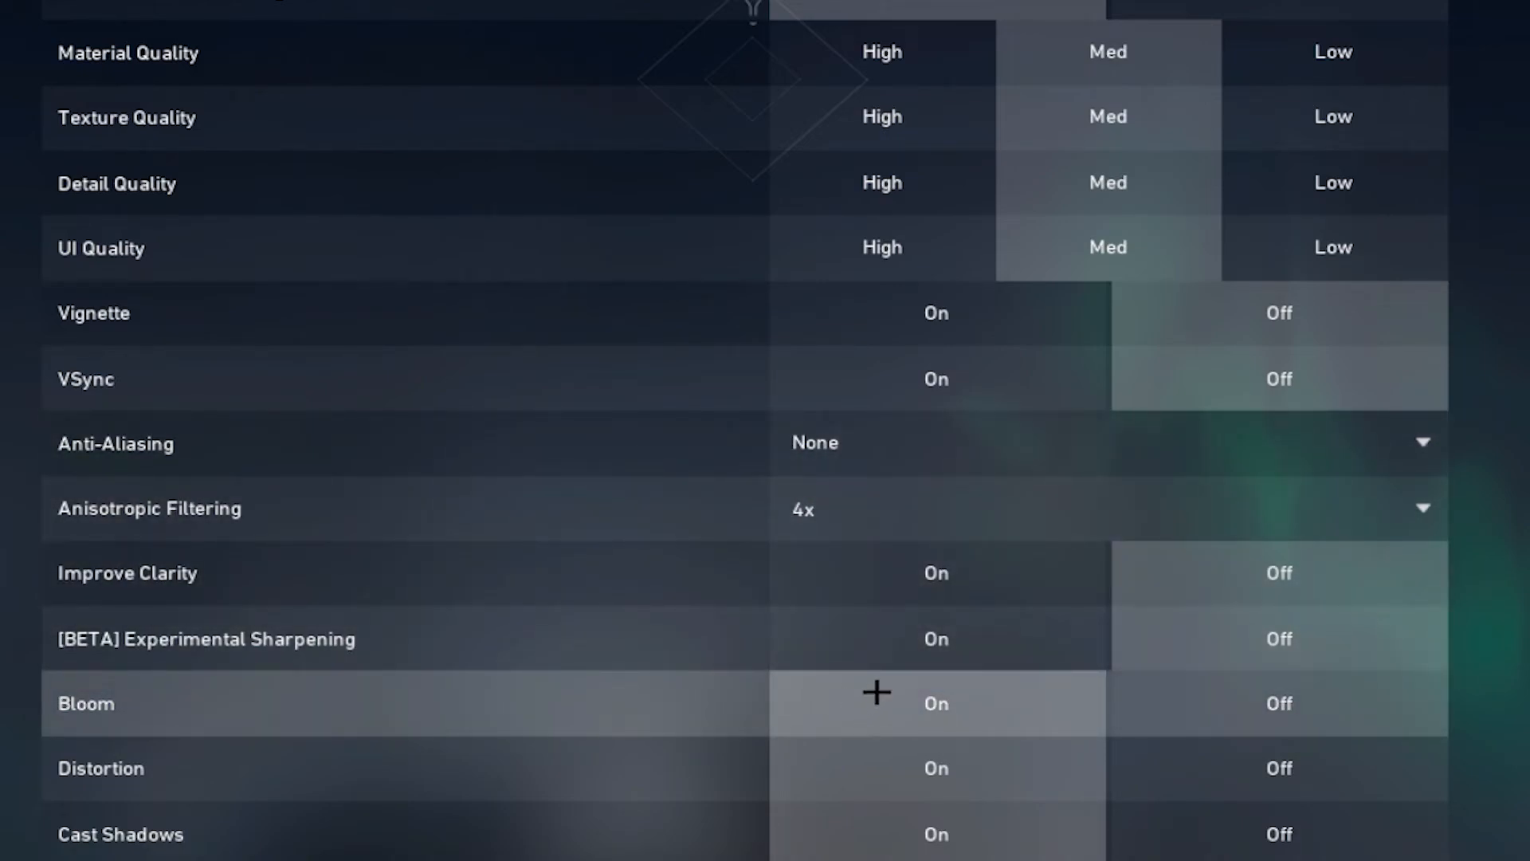
pyautogui.moveTo(833, 714)
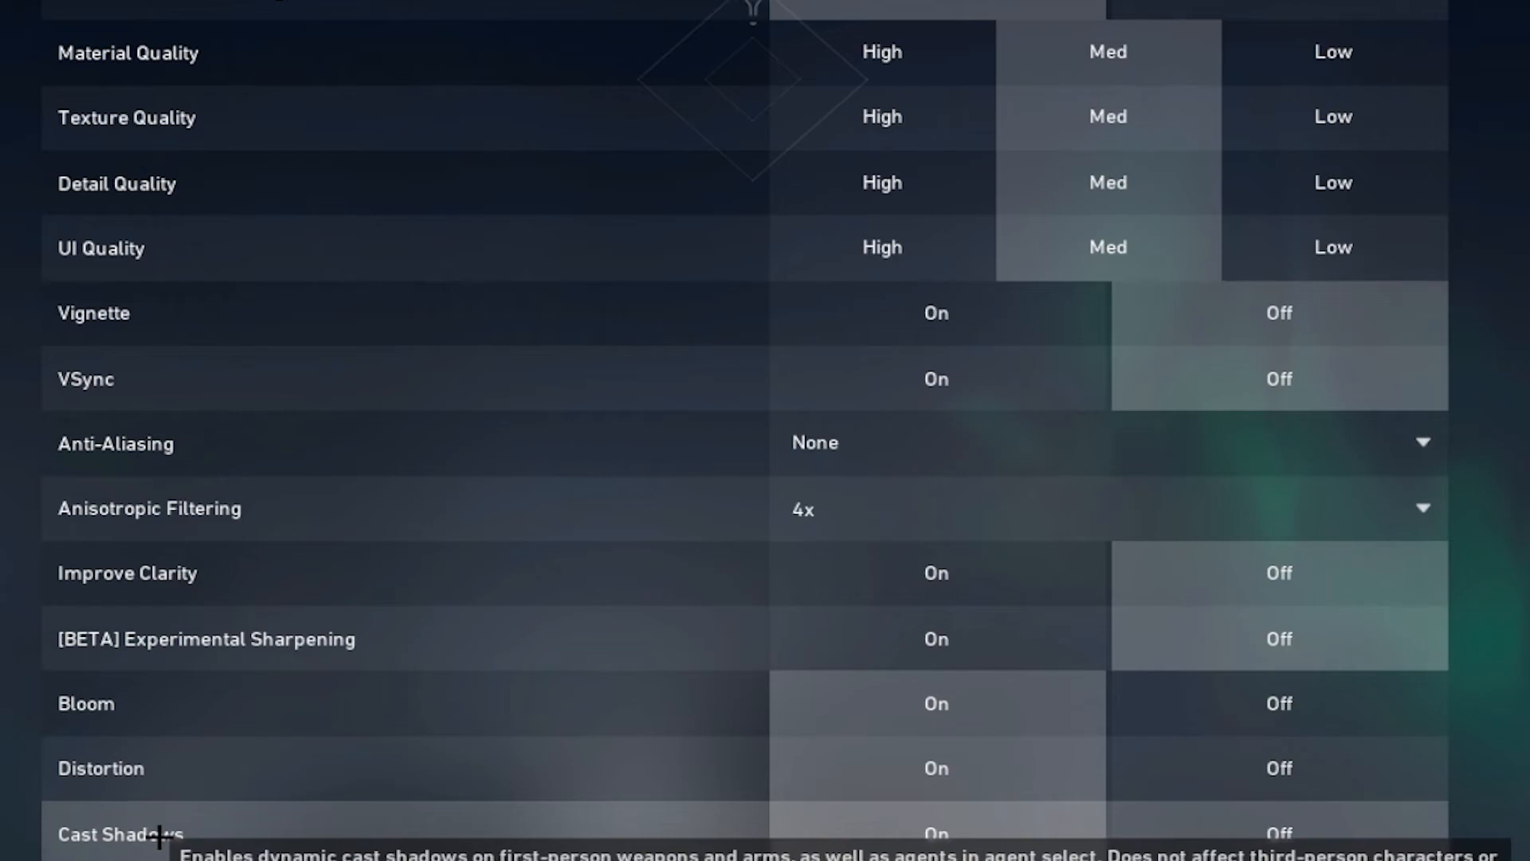
# Step: Review the Stats list of on-screen performance indicators top to bottom
pyautogui.click(1054, 6)
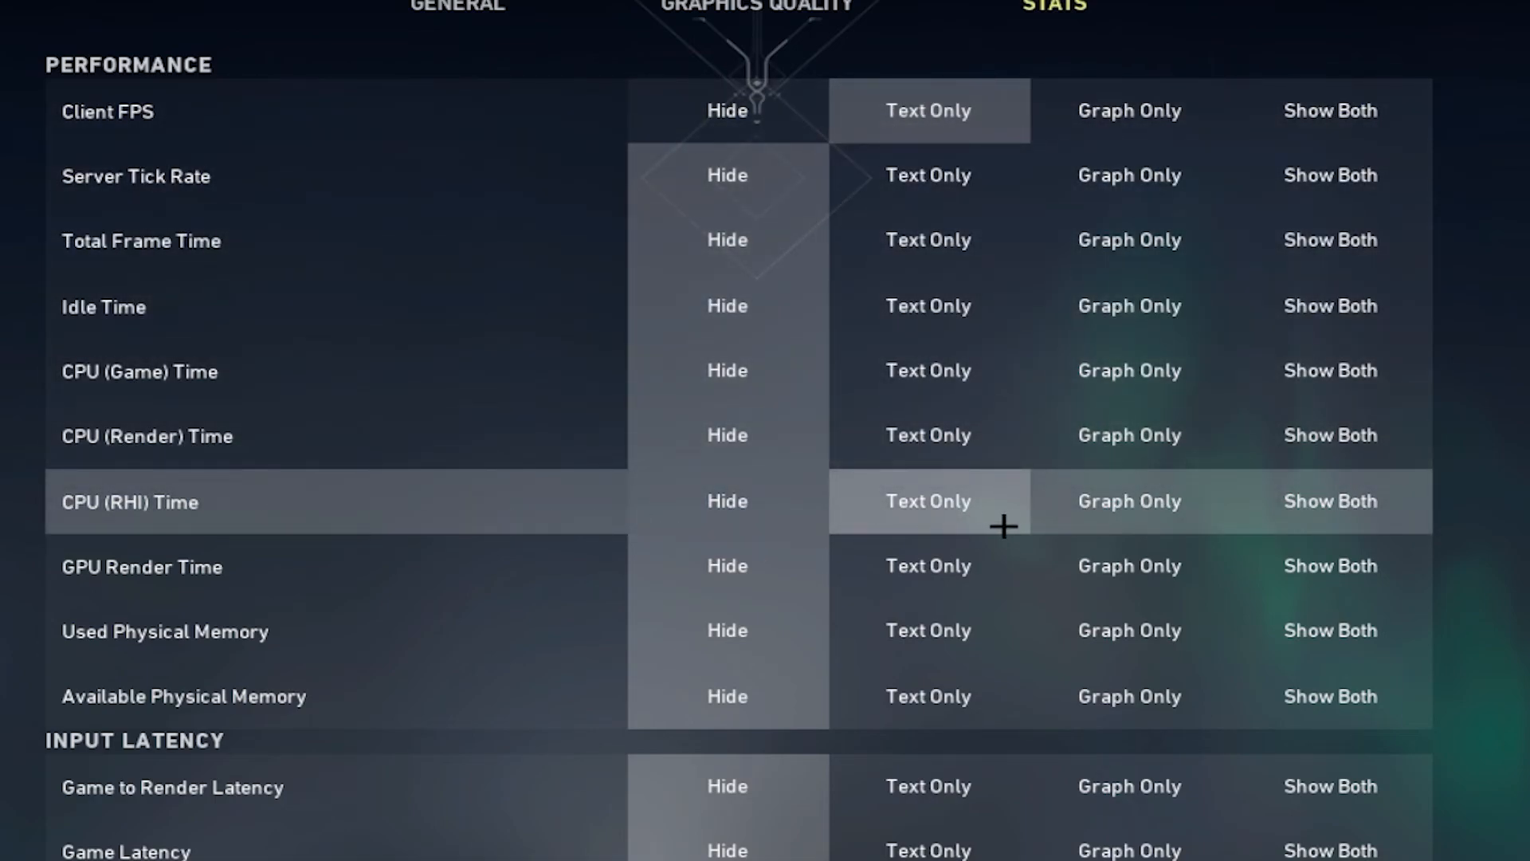
pyautogui.scroll(-3)
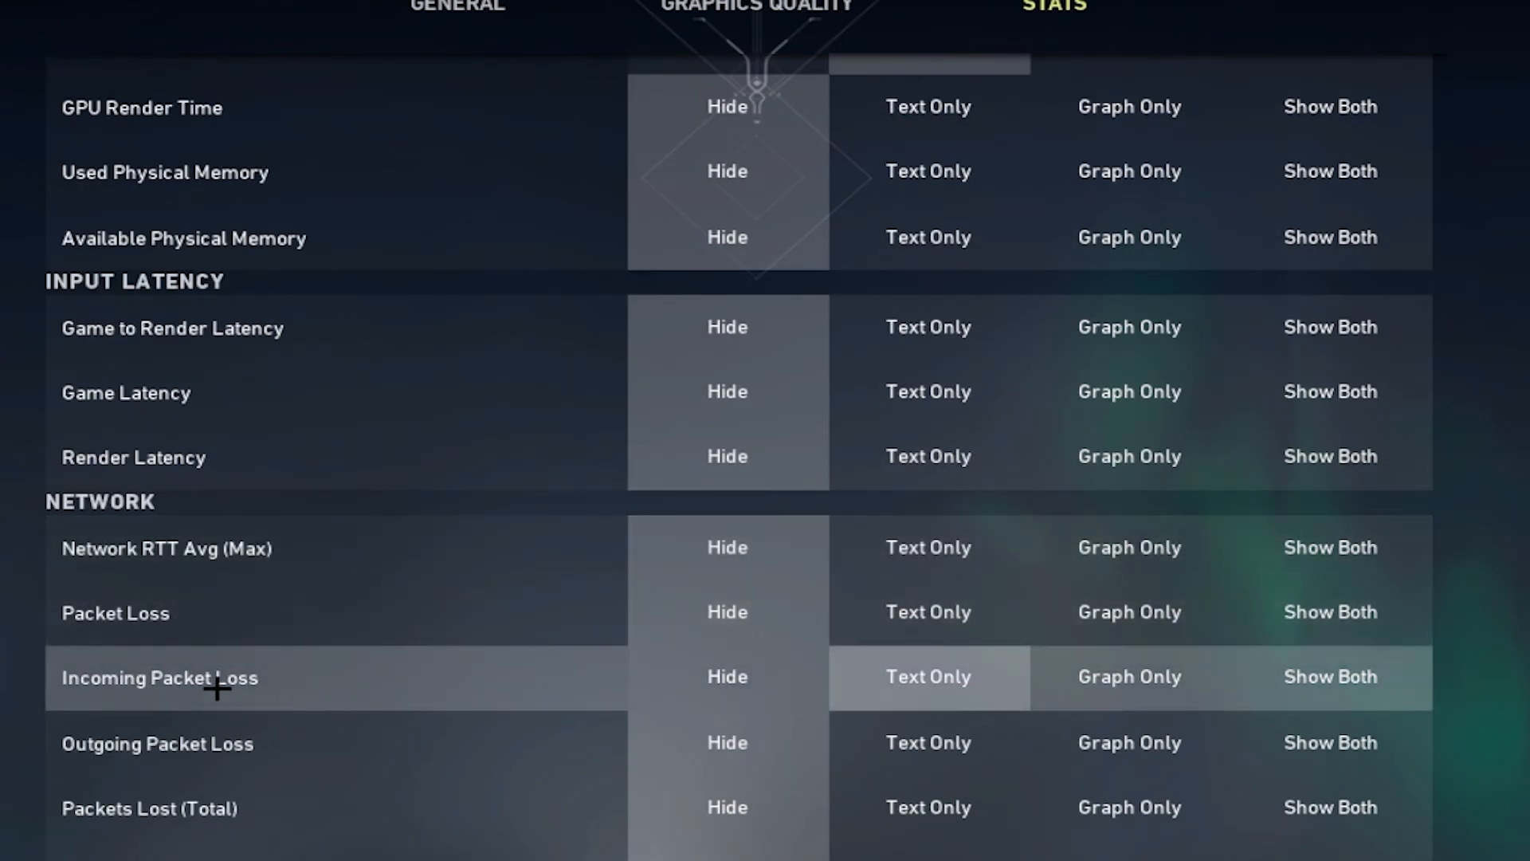
pyautogui.scroll(-3)
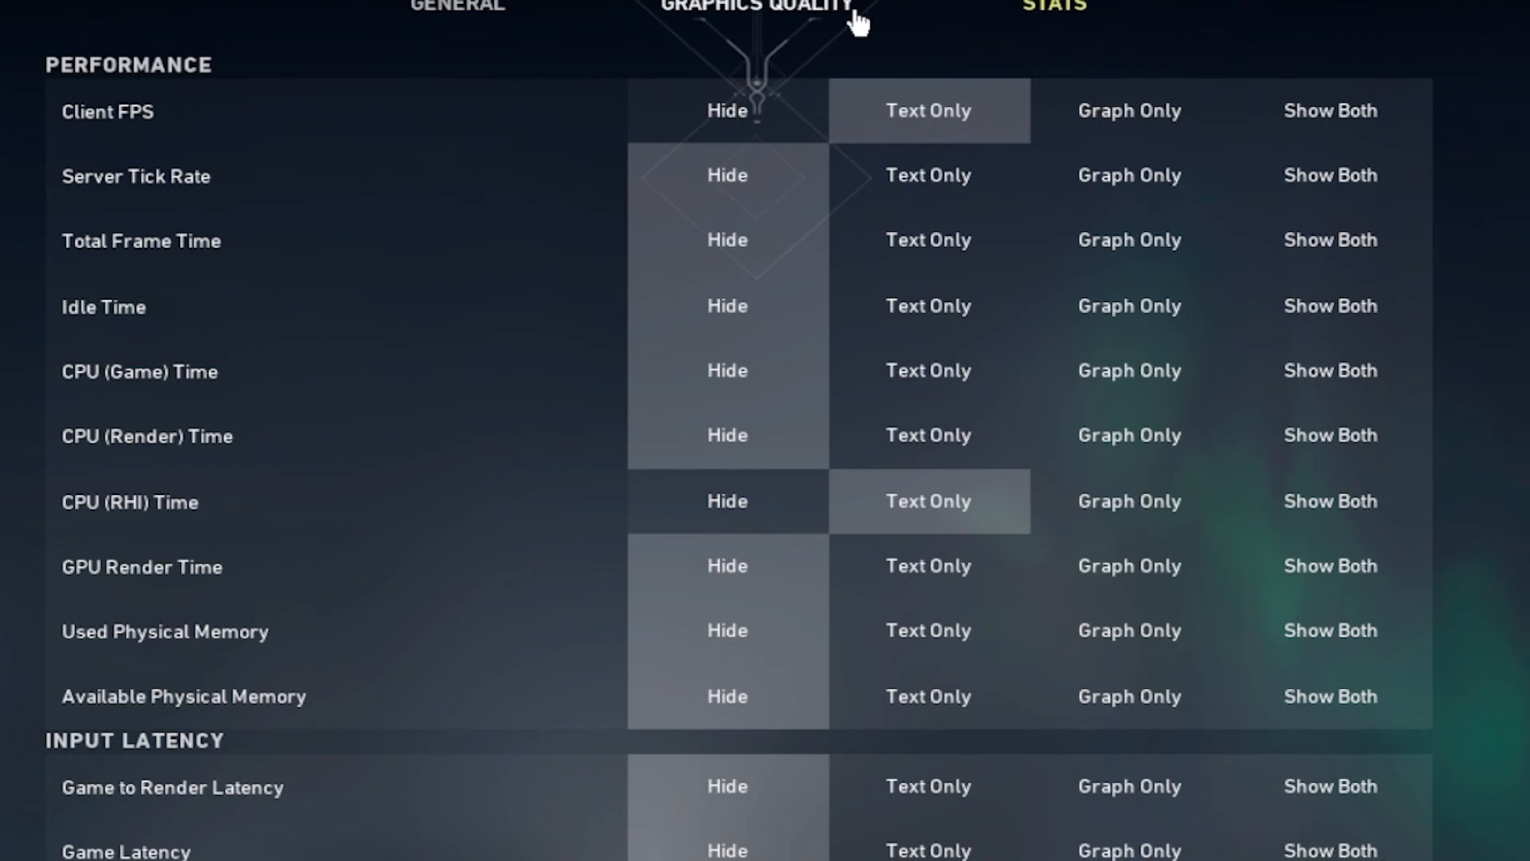
# Step: Switch to Audio Sounds and keep Speaker Configuration on Stereo with HRTF on
pyautogui.click(515, 7)
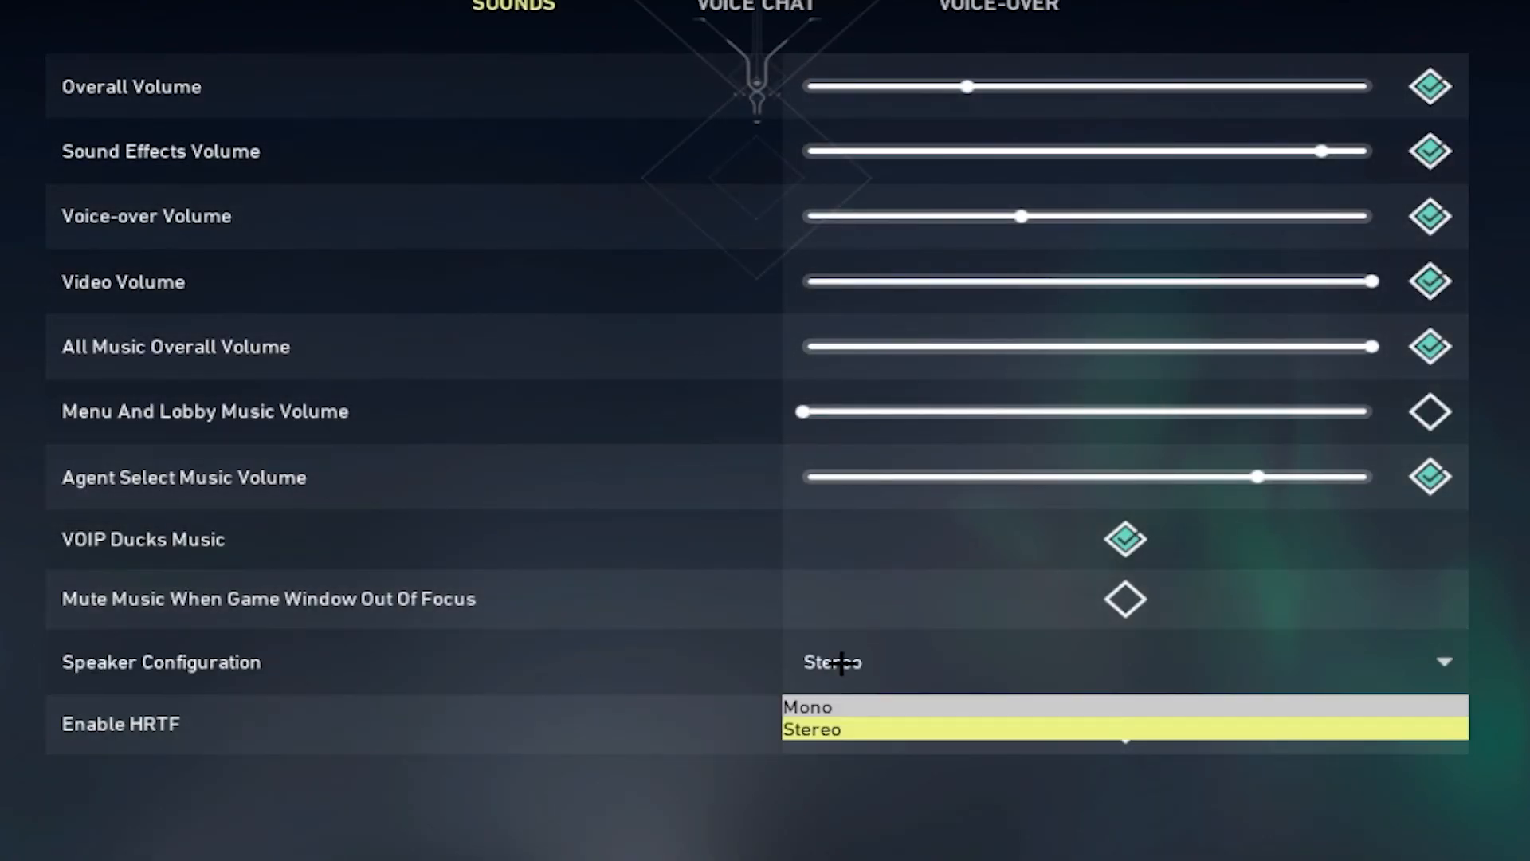
pyautogui.click(812, 729)
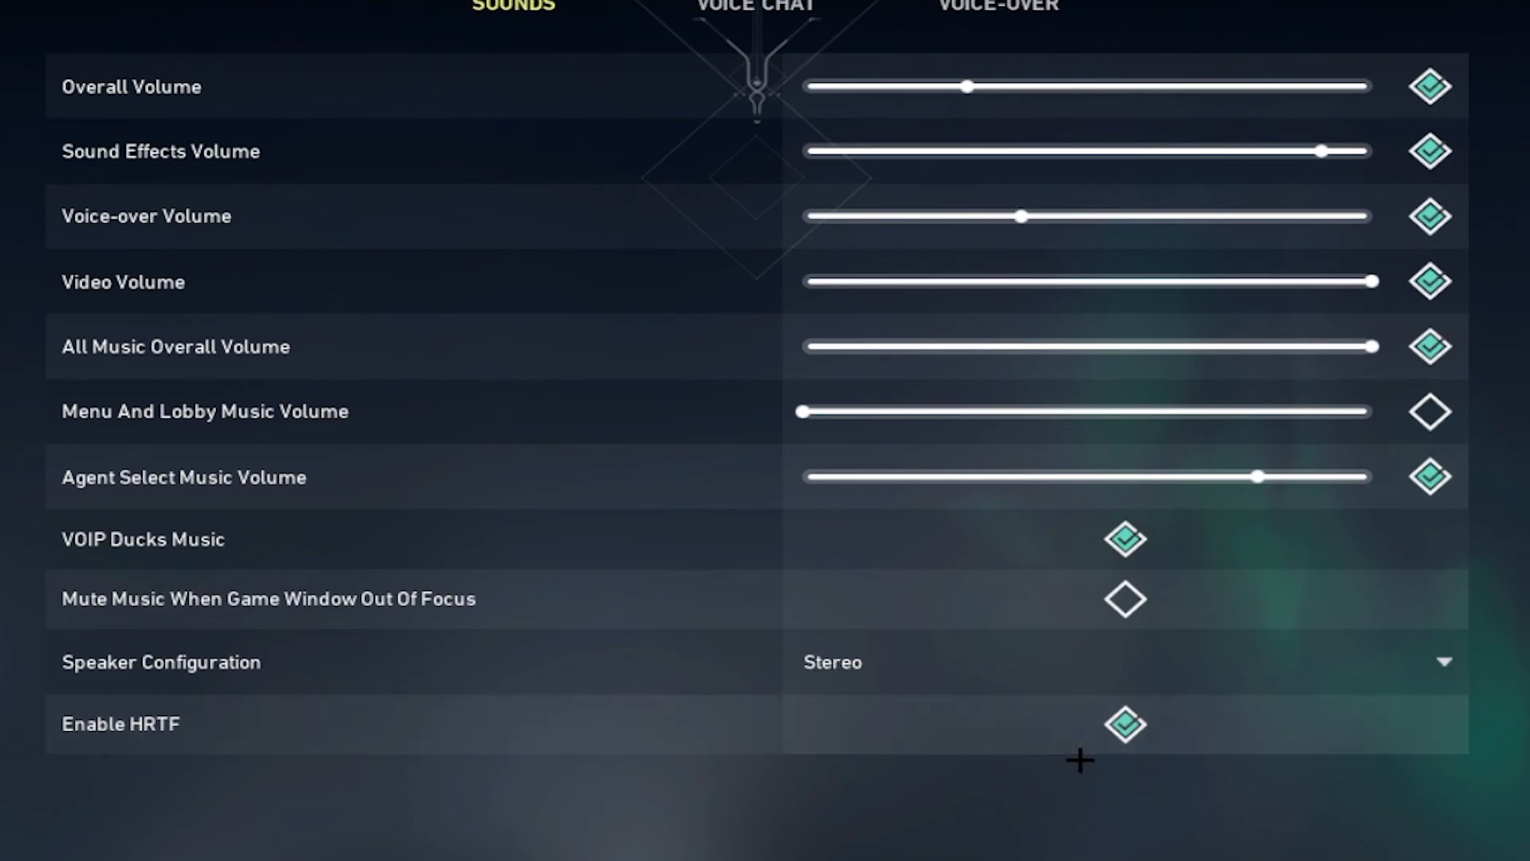